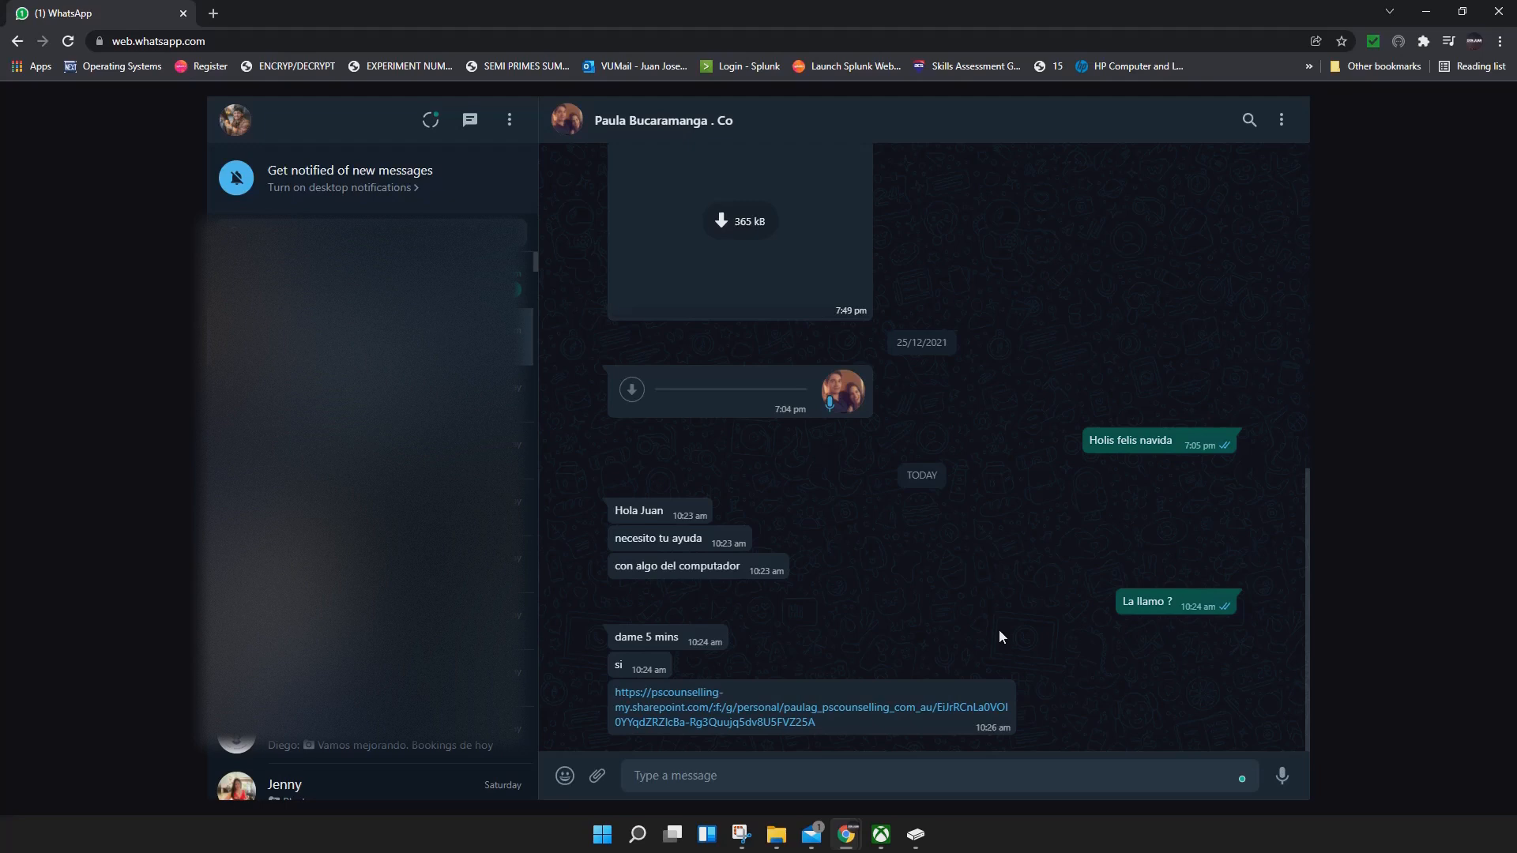
{"action": "mouse_move", "coordinate": [932, 665]}
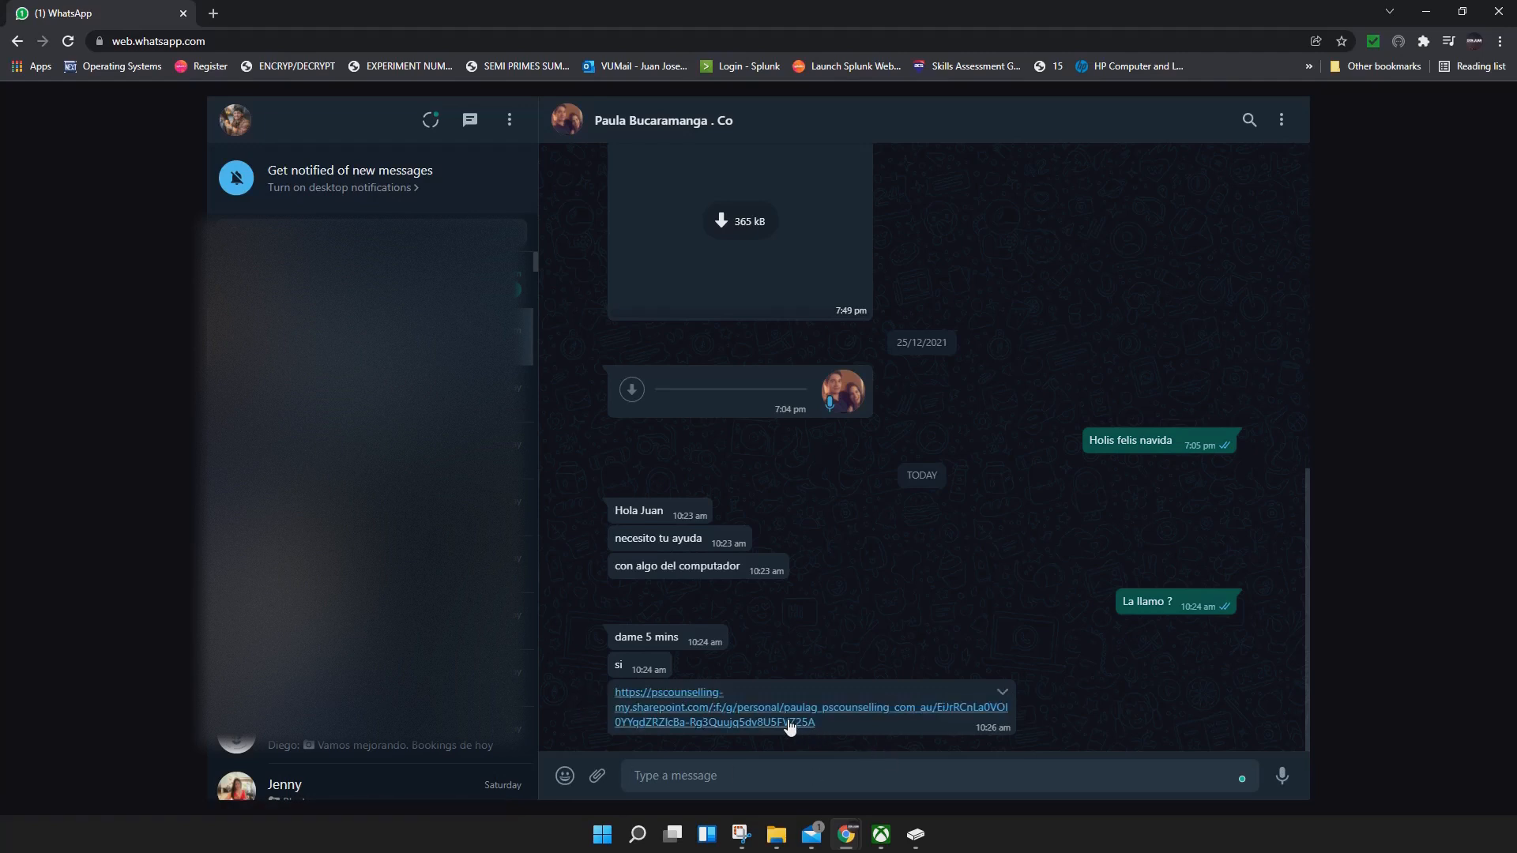
Follow the shared link from the chat to reach the Provisional Psychologist folder with consent.docx.
{"action": "left_click", "coordinate": [784, 708]}
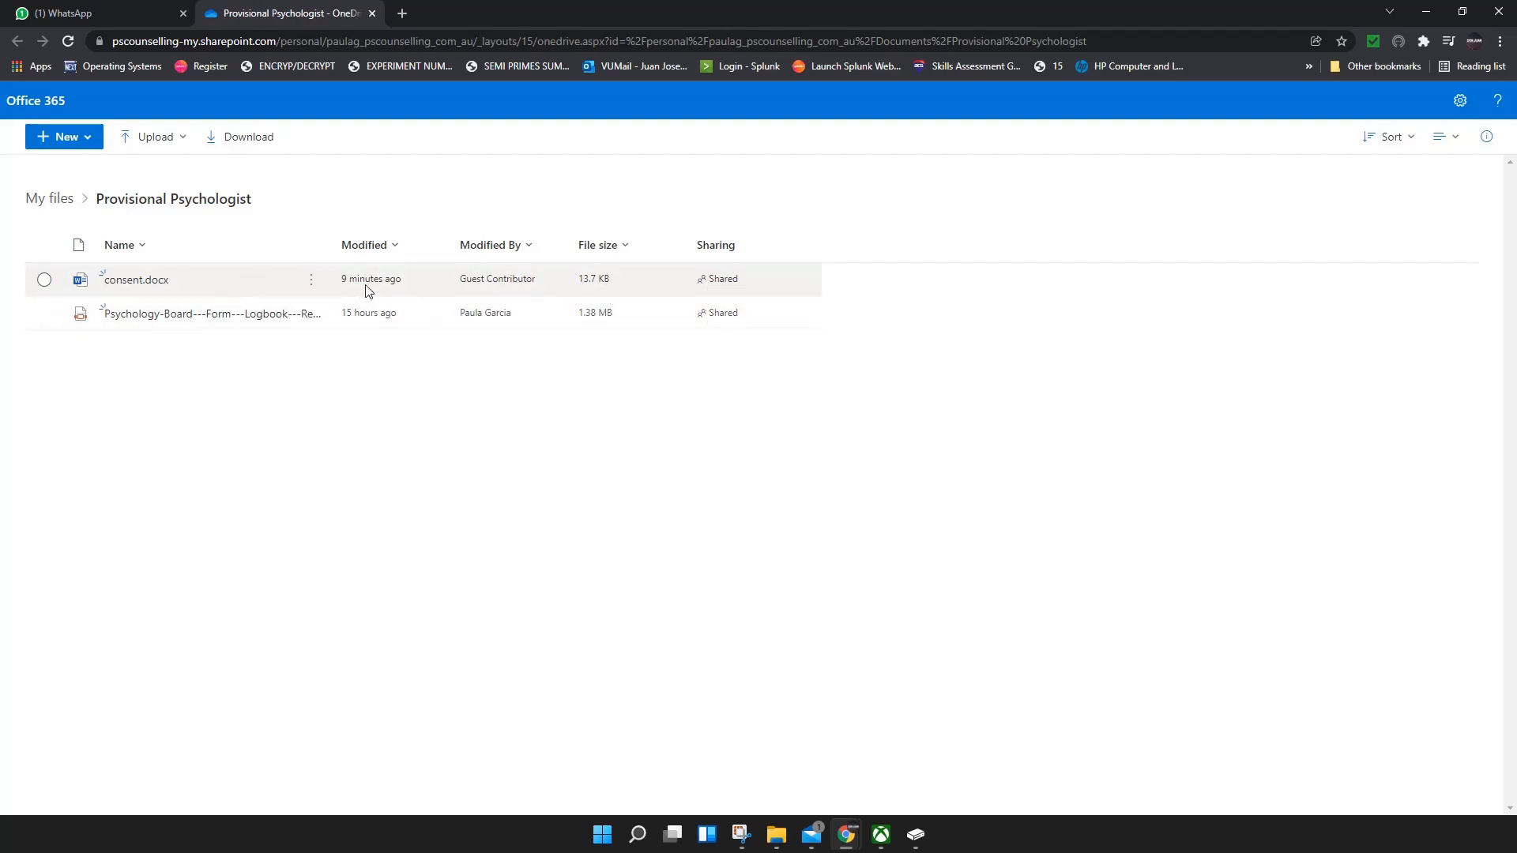
{"action": "mouse_move", "coordinate": [476, 288]}
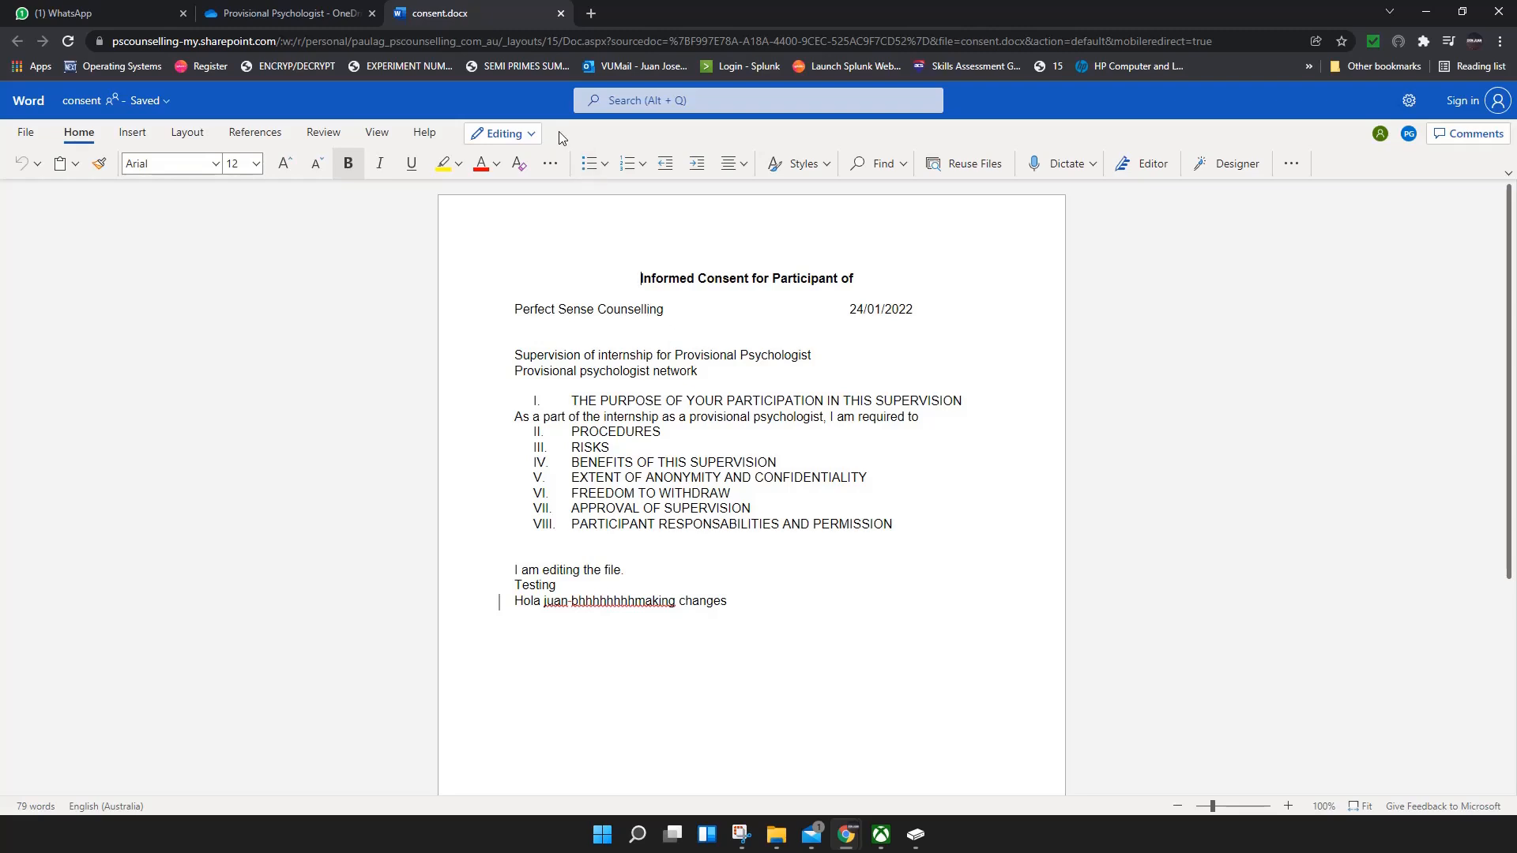
{"action": "left_click", "coordinate": [501, 132]}
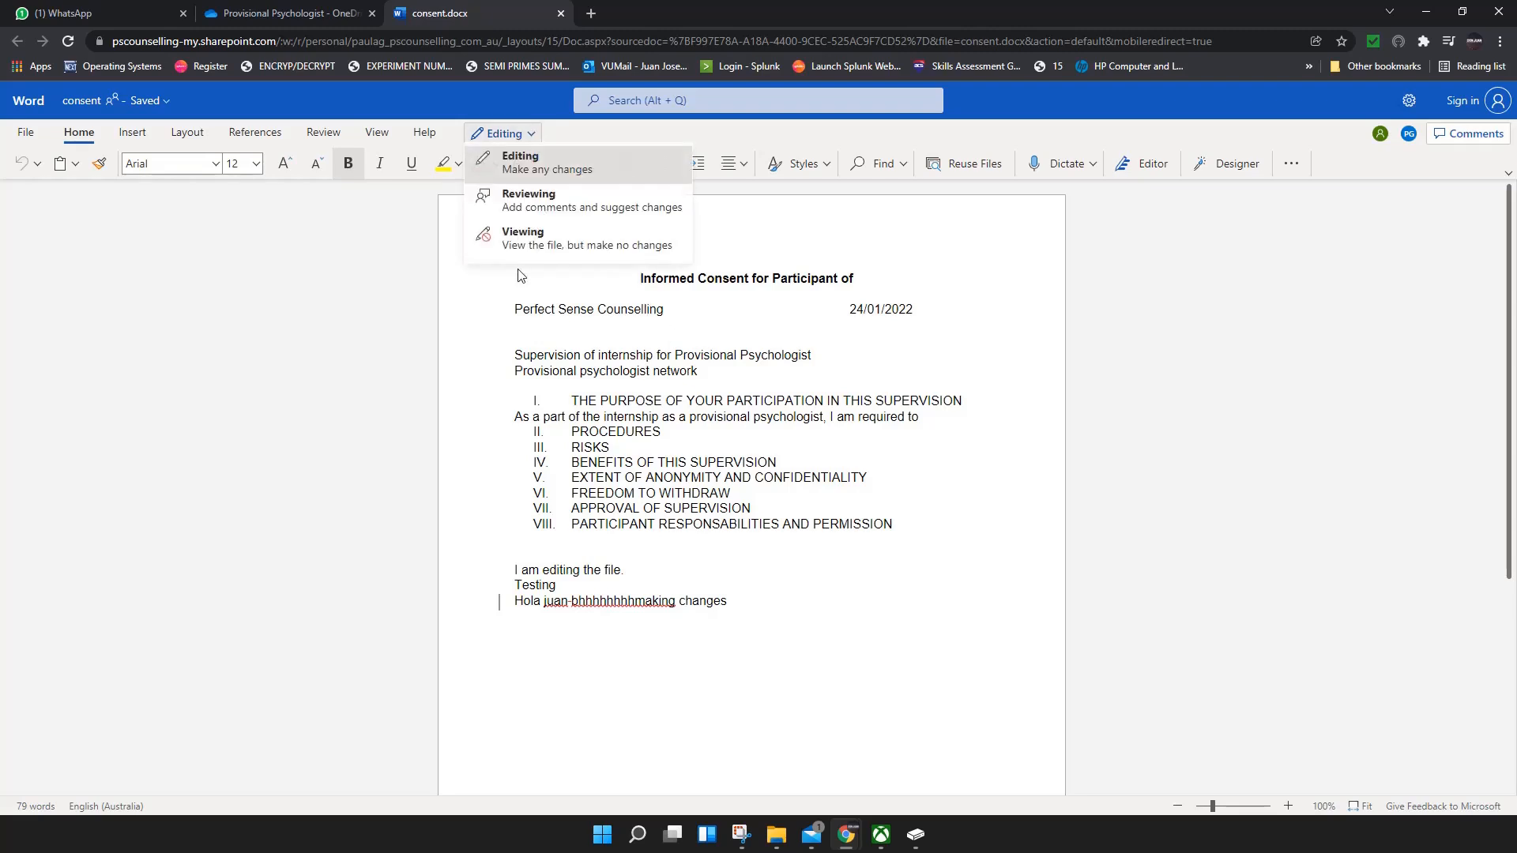
{"action": "mouse_move", "coordinate": [528, 204]}
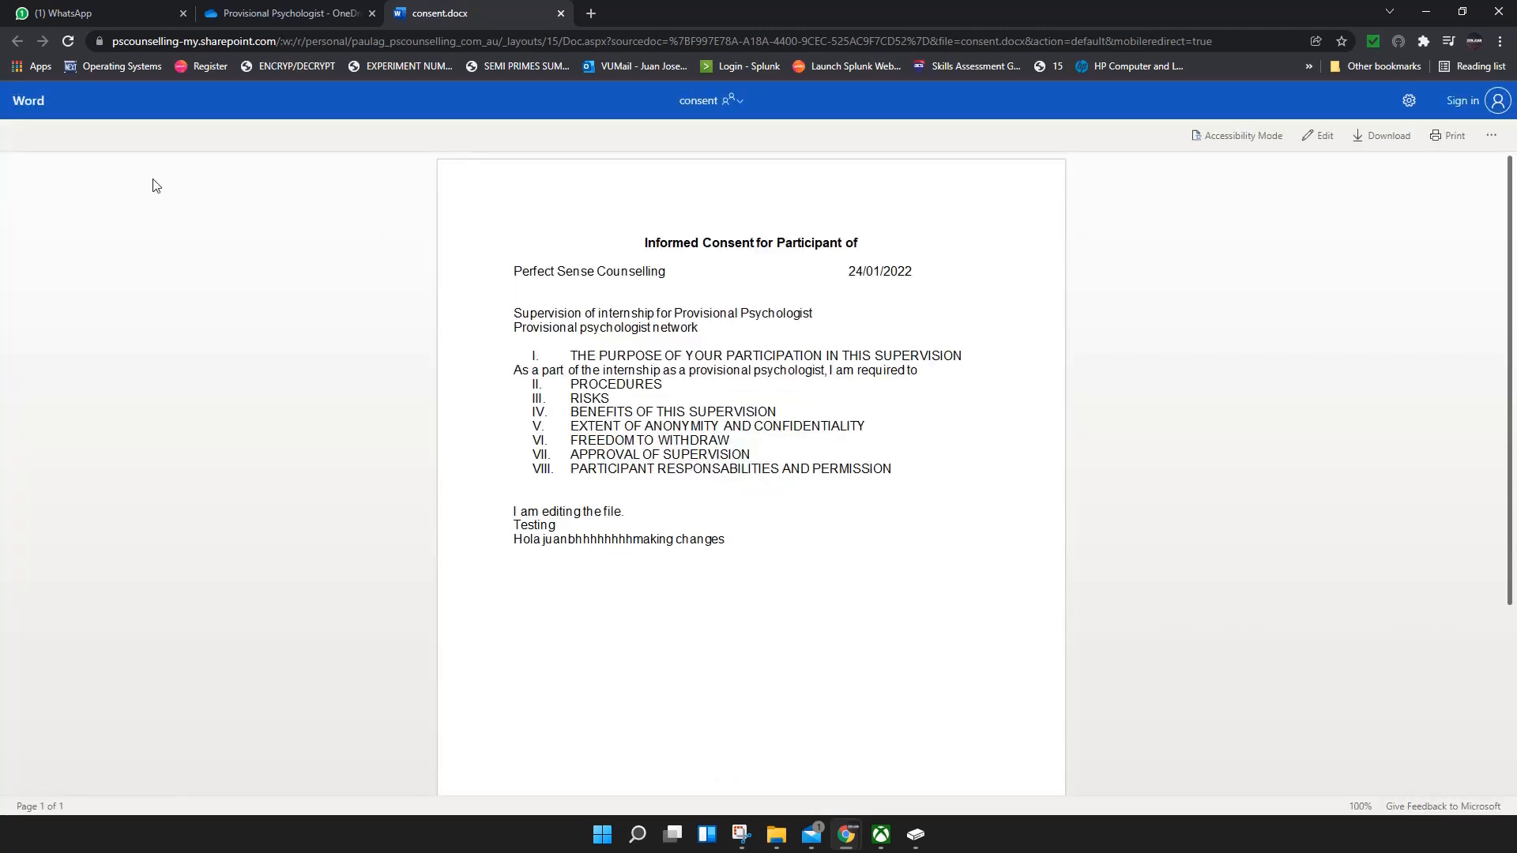
{"action": "mouse_move", "coordinate": [678, 488]}
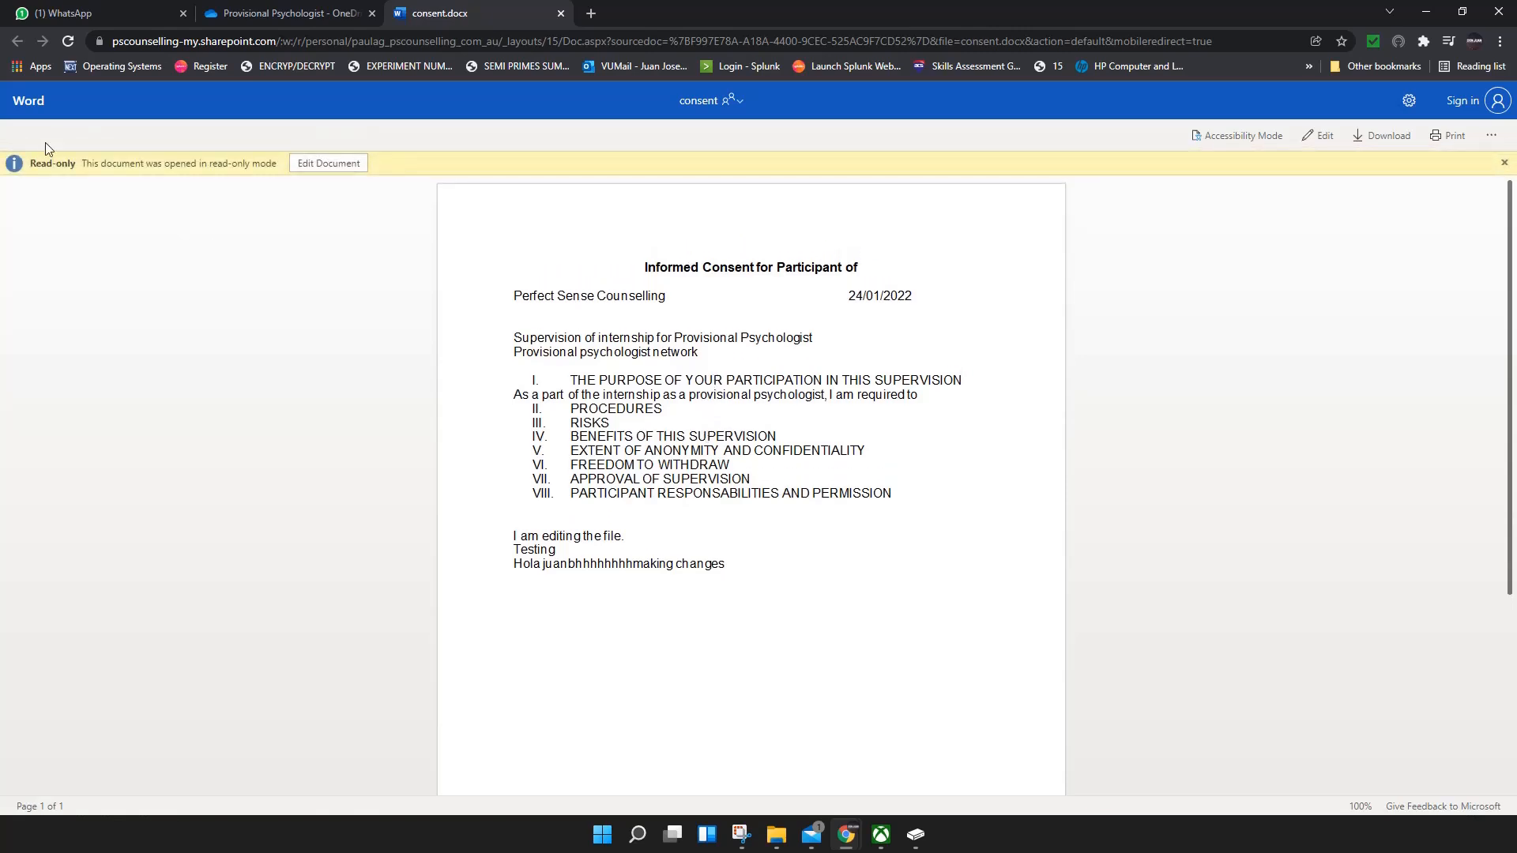
{"action": "mouse_move", "coordinate": [223, 178]}
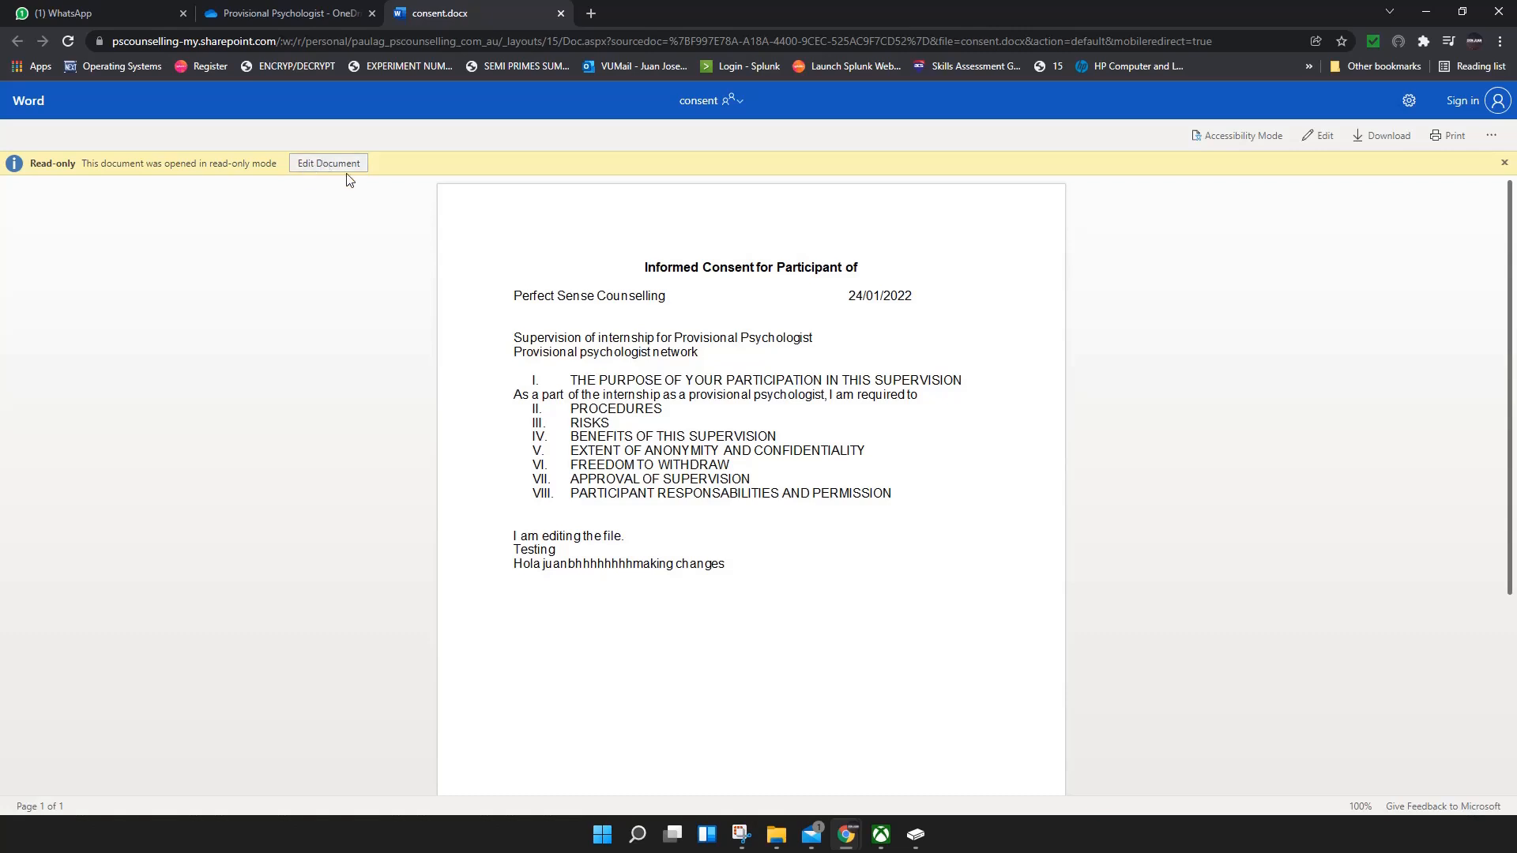
{"action": "left_click", "coordinate": [329, 163]}
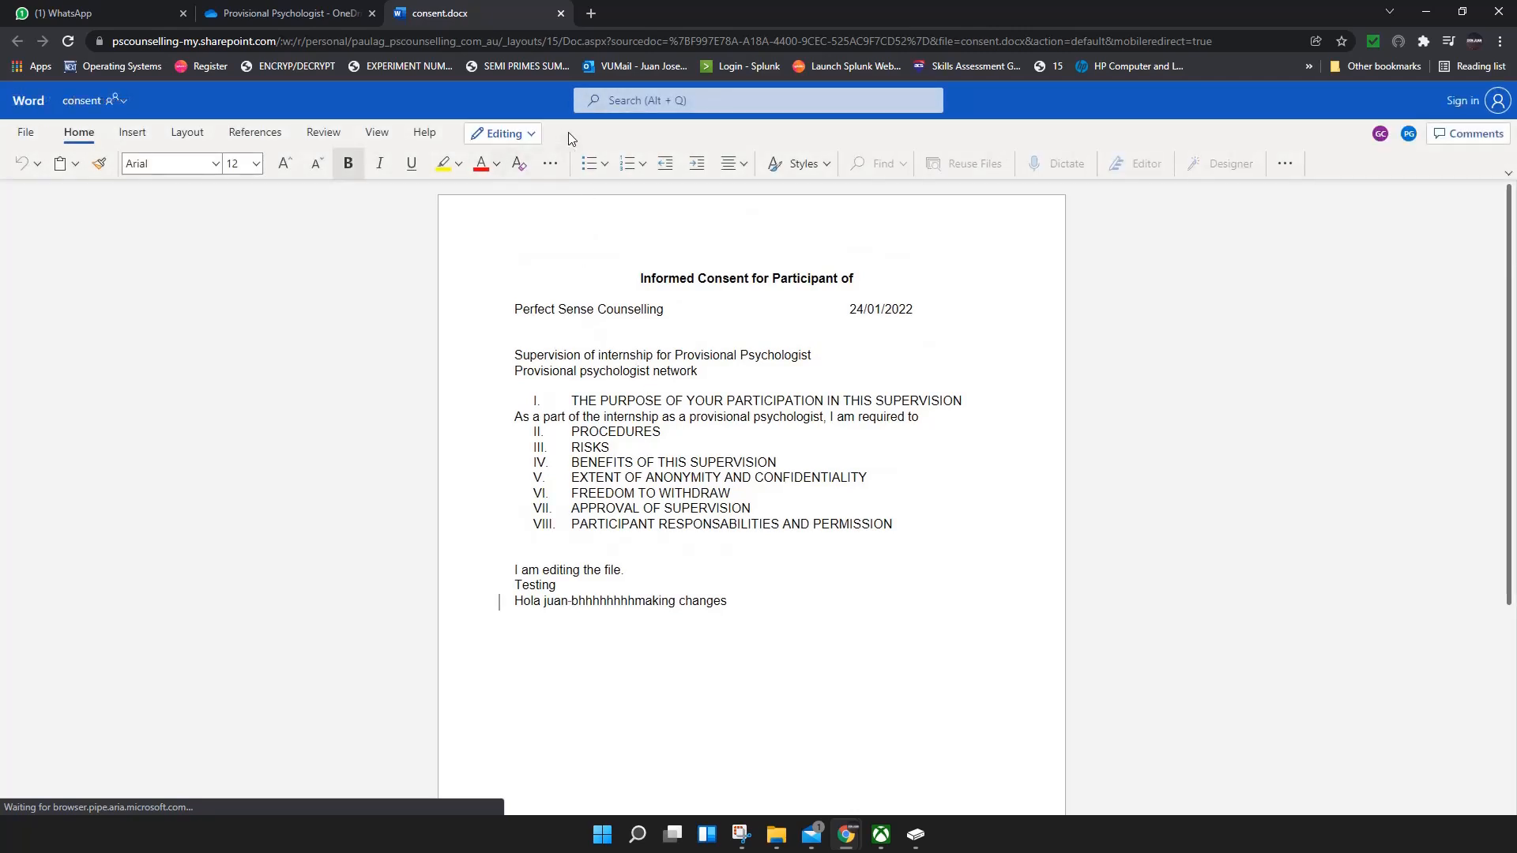
Check the document mode choices, then add test lines 'ojdwgnfsajondfobj' and 'Make chan' at the end.
{"action": "left_click", "coordinate": [501, 132]}
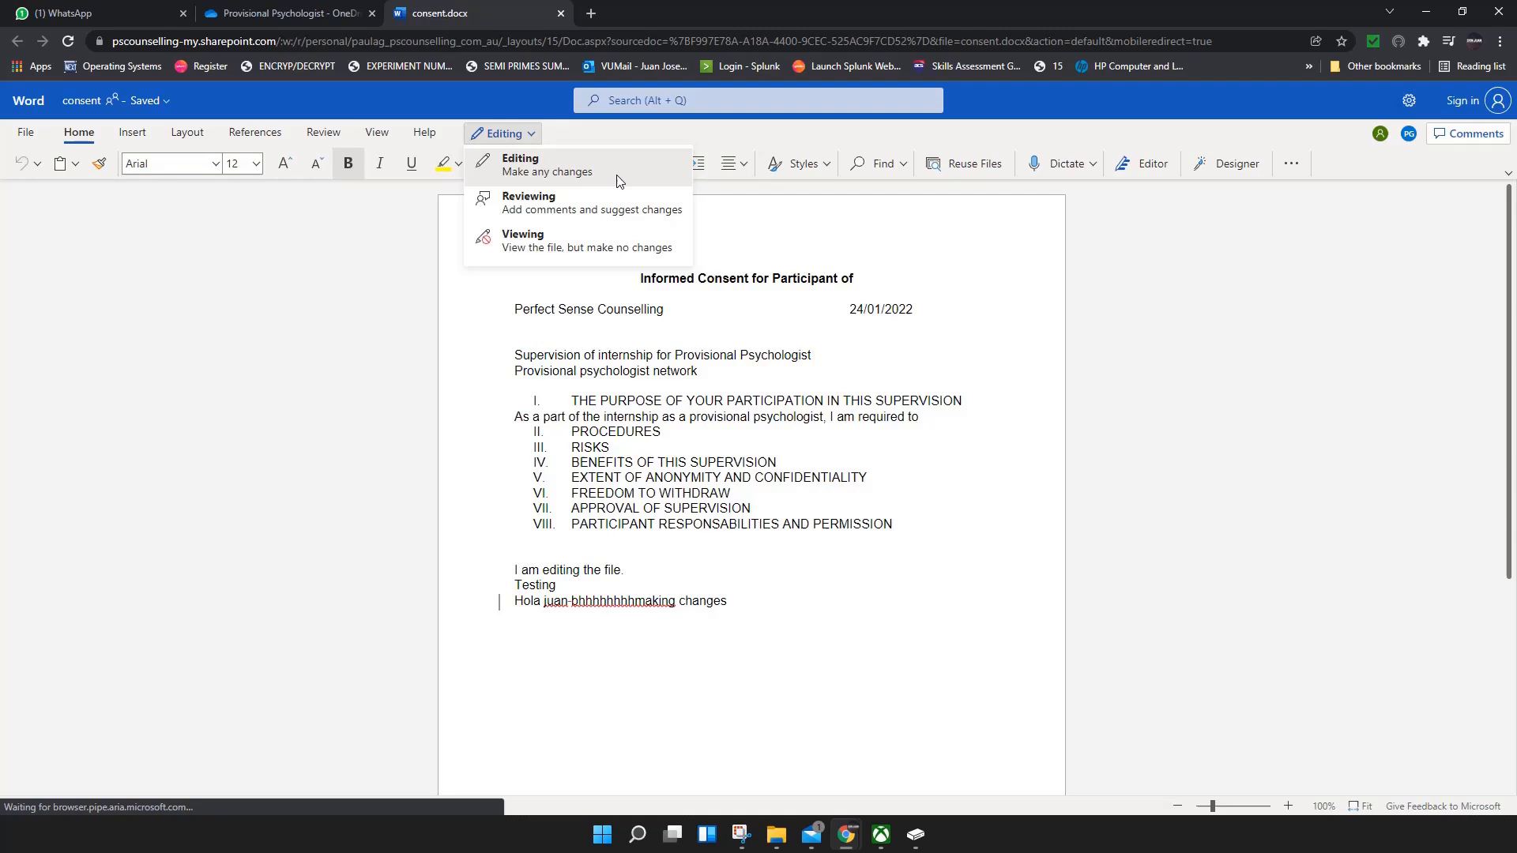
{"action": "mouse_move", "coordinate": [534, 223]}
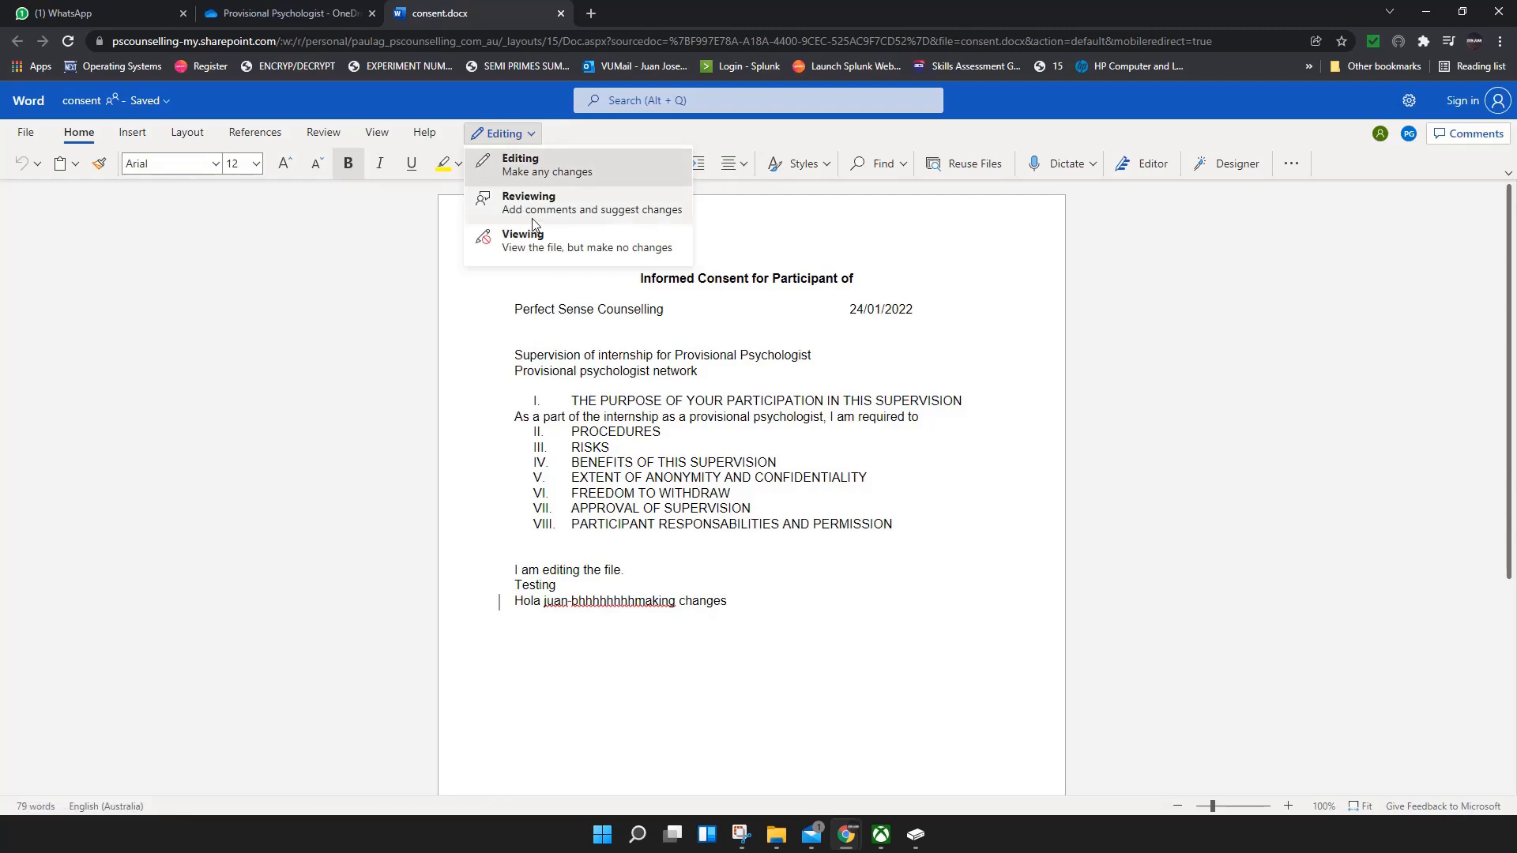
{"action": "mouse_move", "coordinate": [580, 240]}
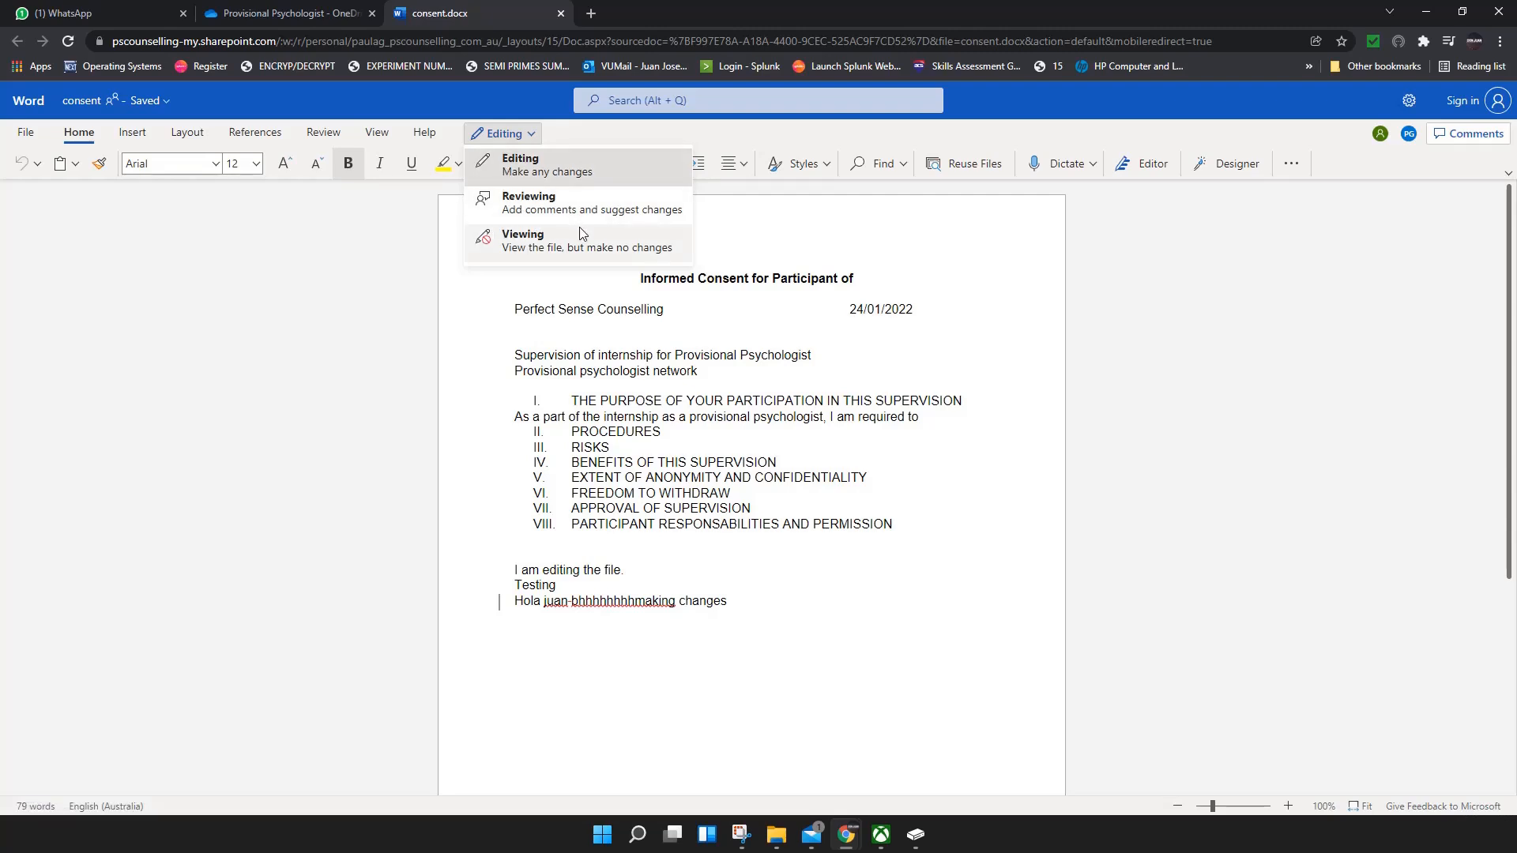
{"action": "left_click", "coordinate": [501, 133]}
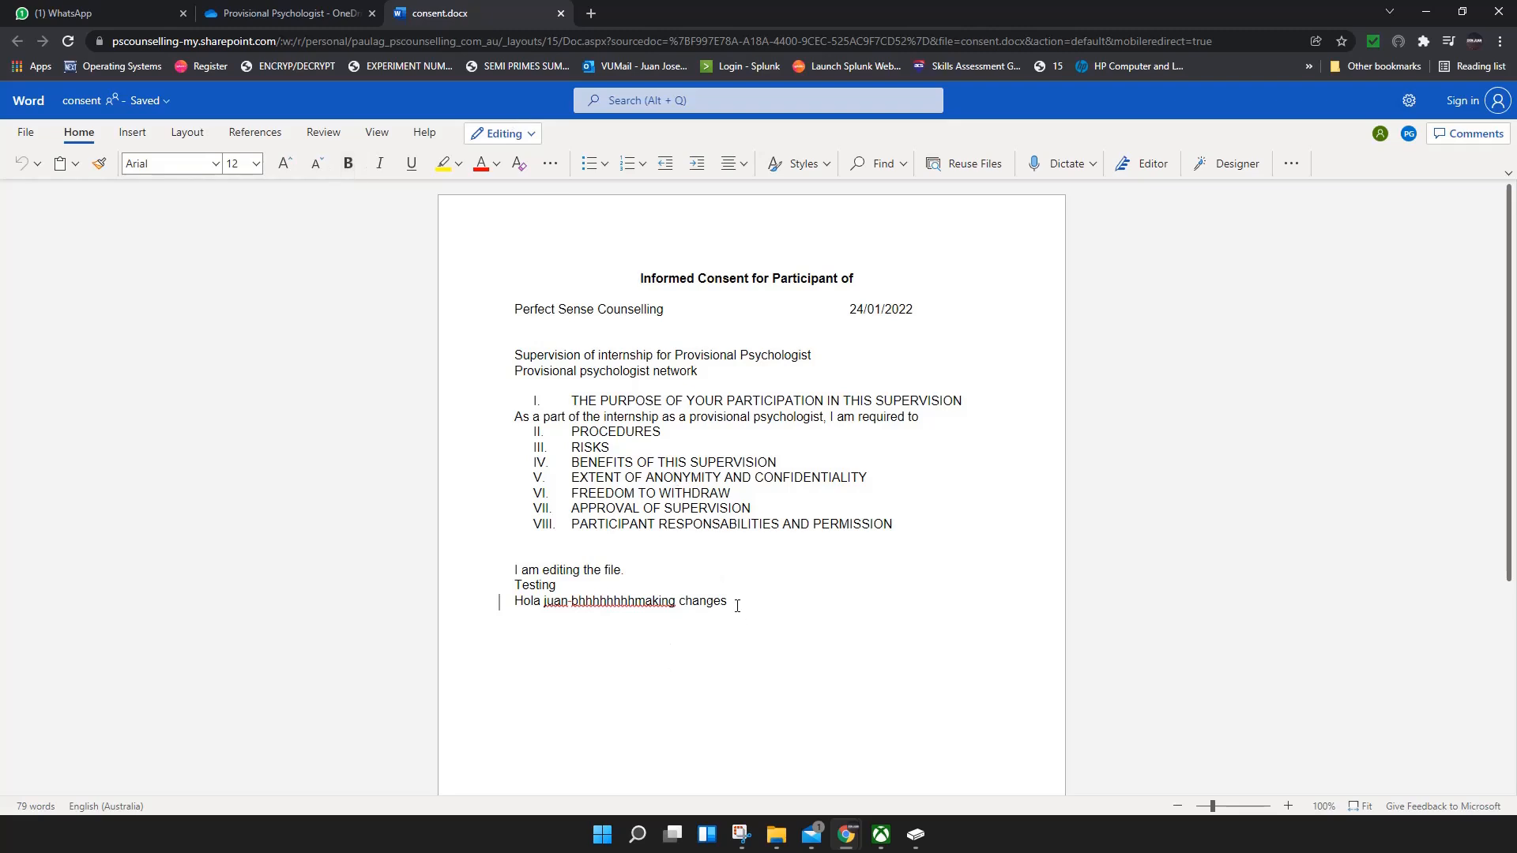
{"action": "key", "text": "Enter"}
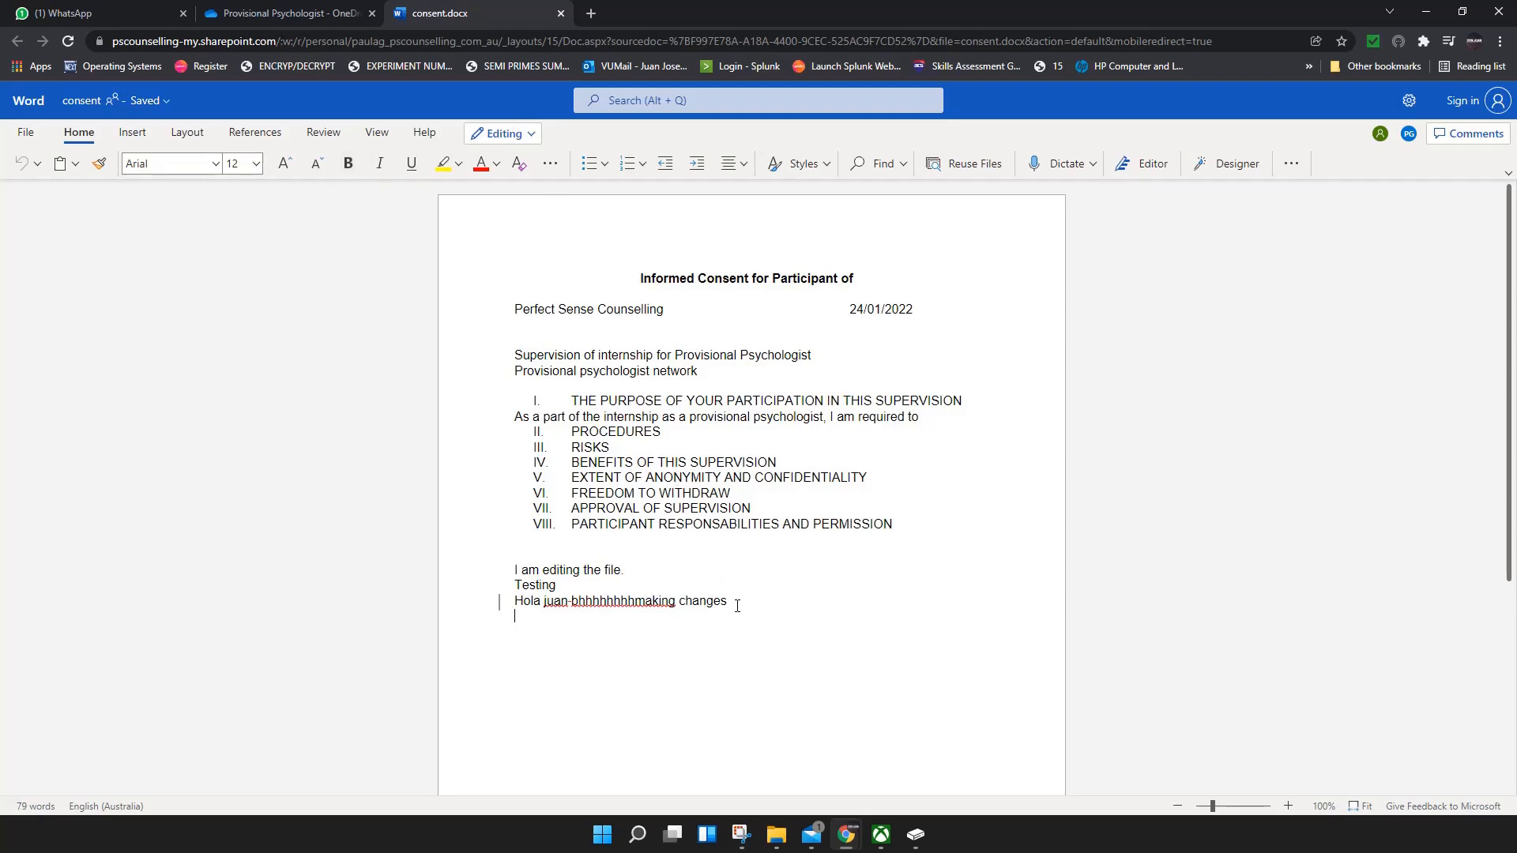
{"action": "type", "text": "ojdwgnfsajondfobj"}
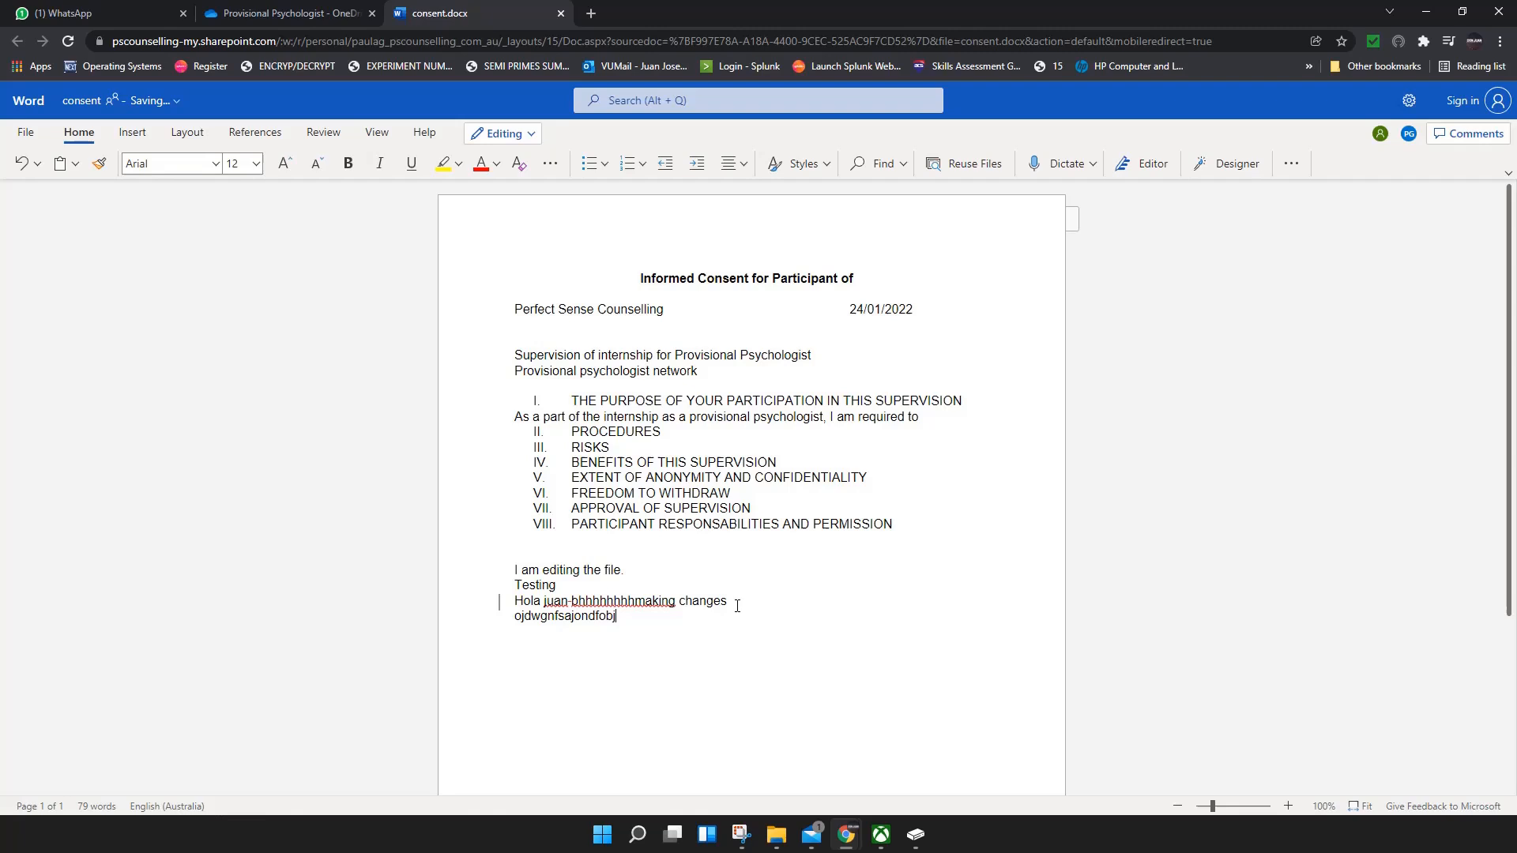
{"action": "type", "text": "Make changes heree"}
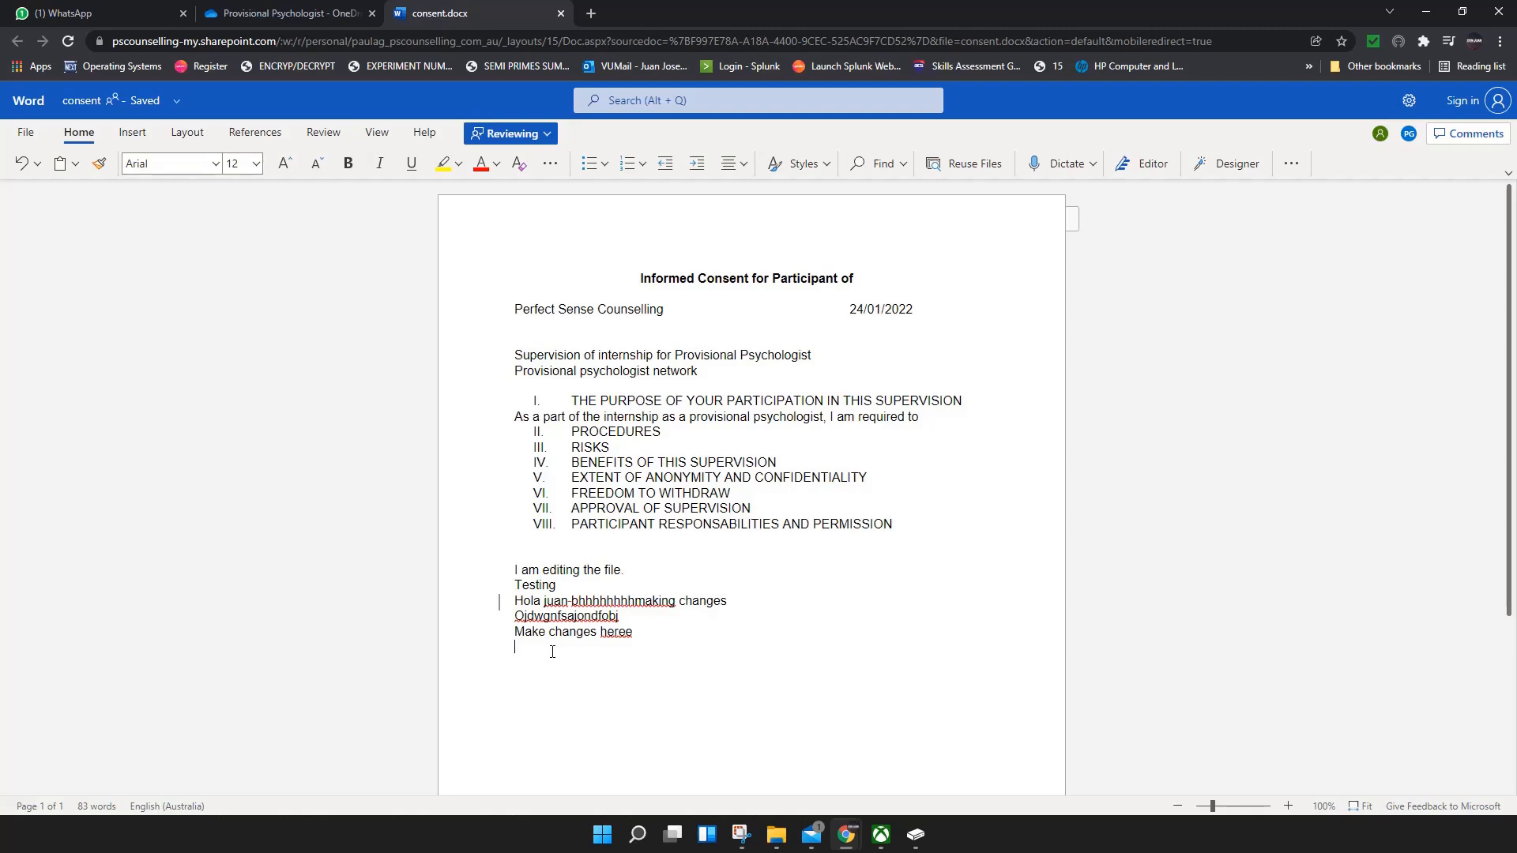
Add the red tracked line 'Here is sosme feedback' at the end of the consent document.
{"action": "type", "text": "her"}
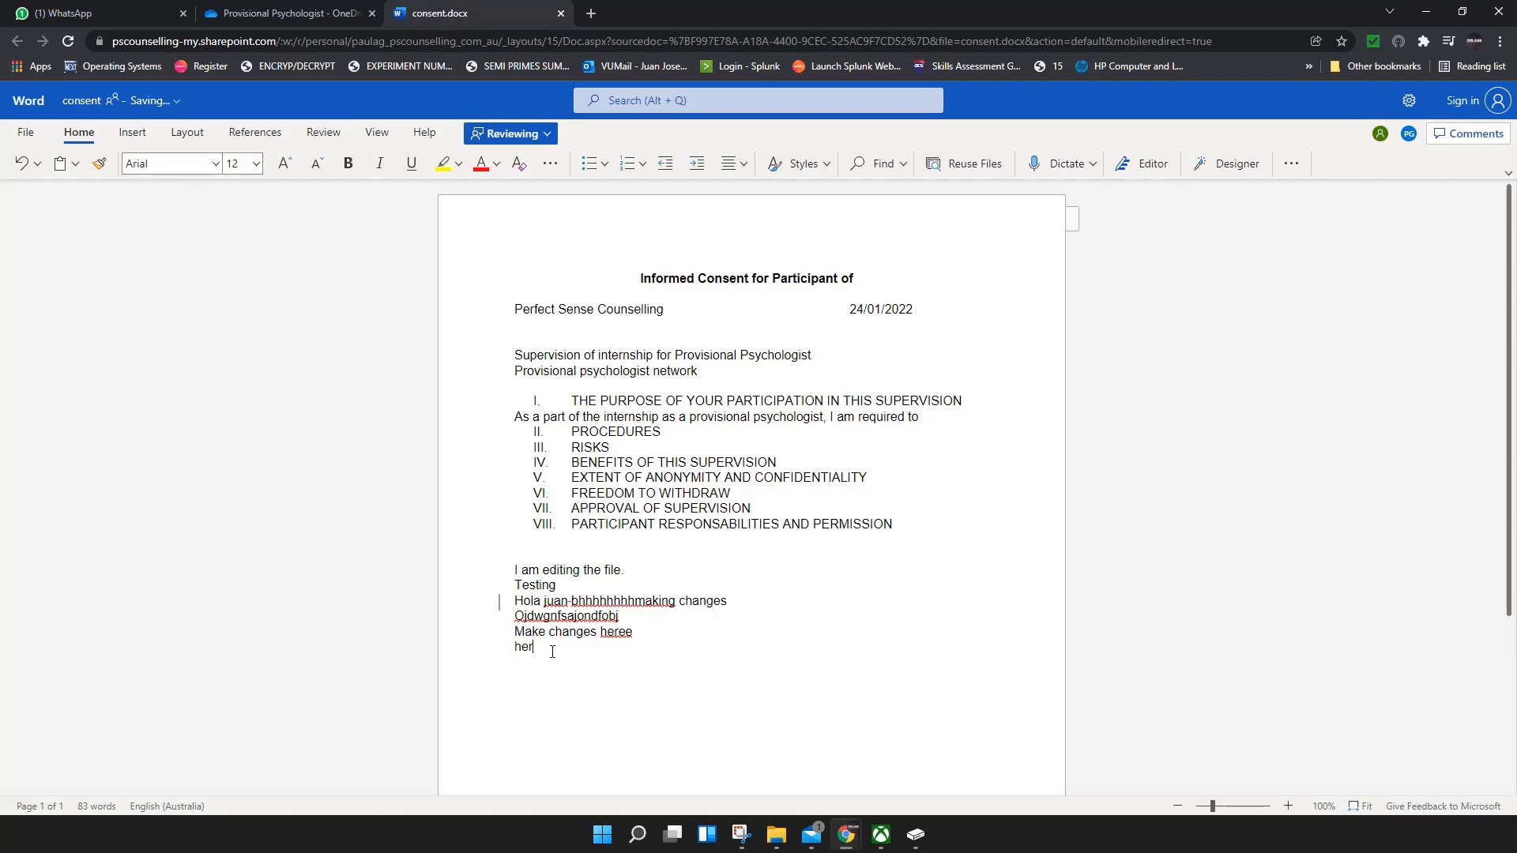
{"action": "type", "text": "Here is"}
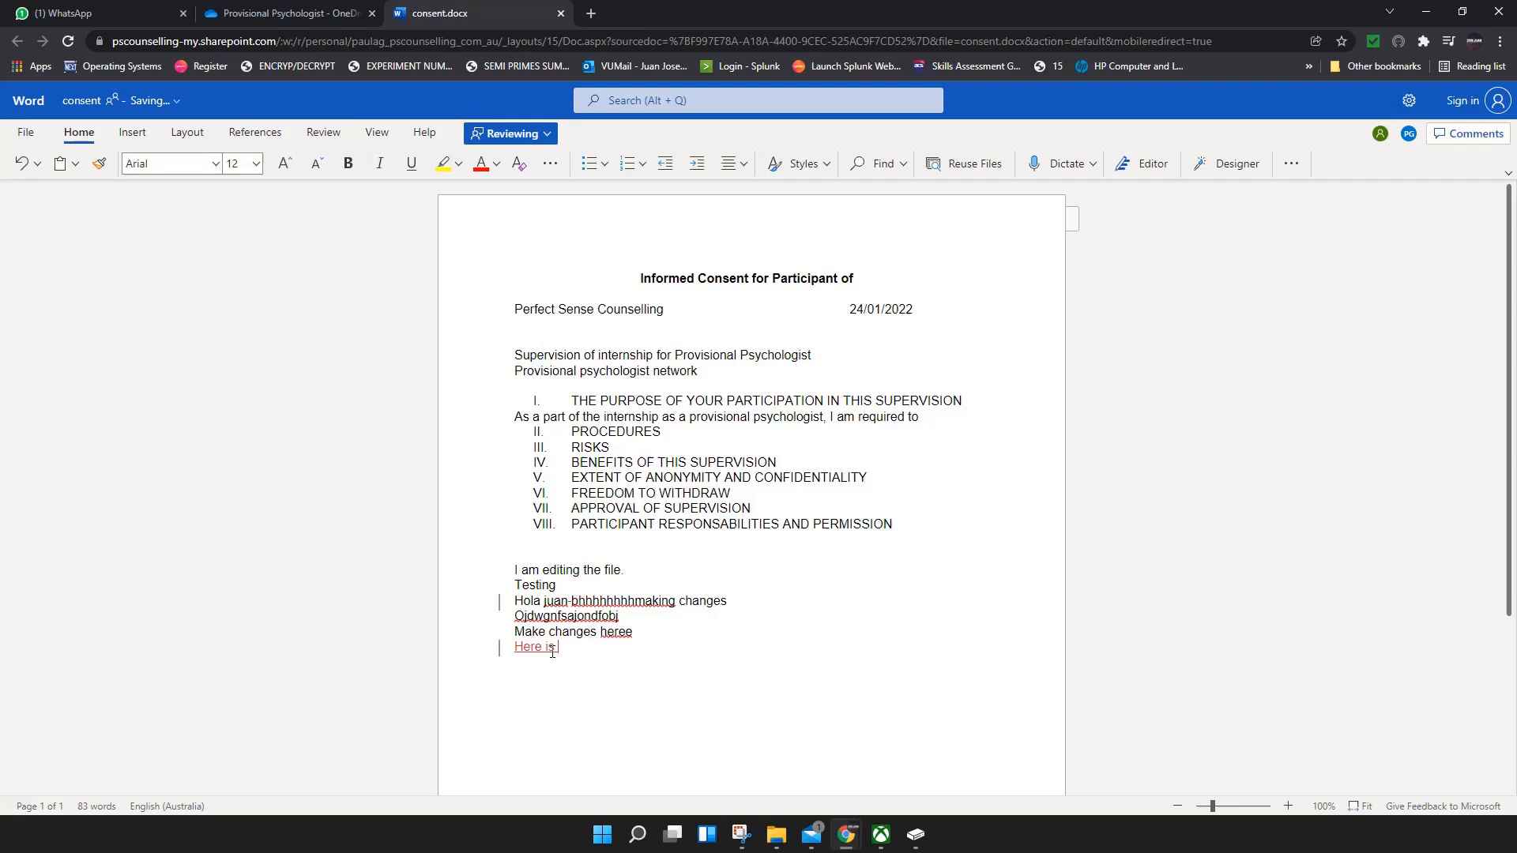
{"action": "type", "text": "sosme feedback"}
{"action": "type", "text": "Im reviewing document"}
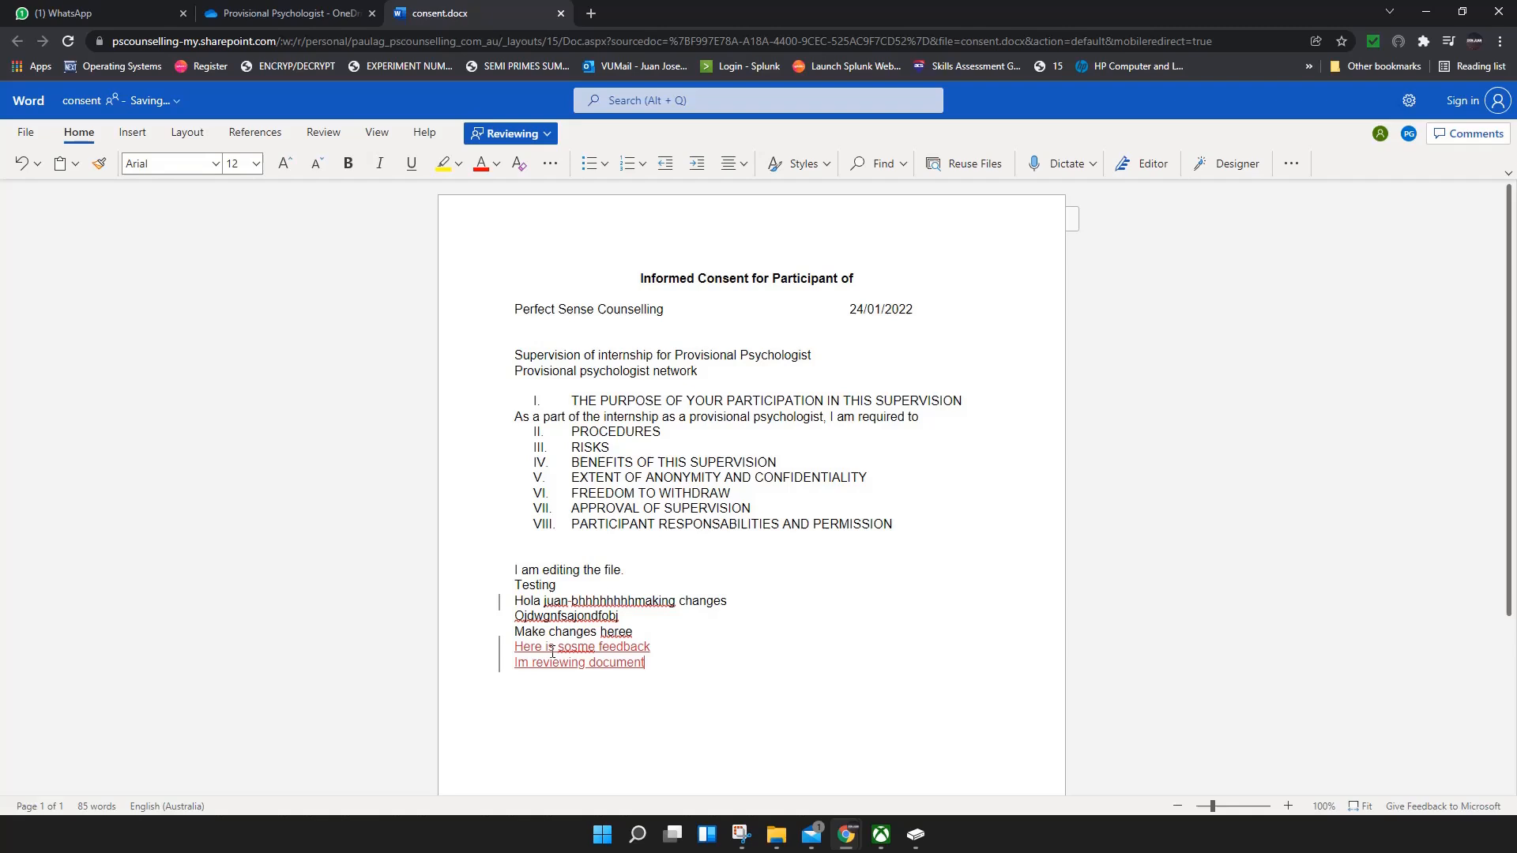
{"action": "key", "text": "enter"}
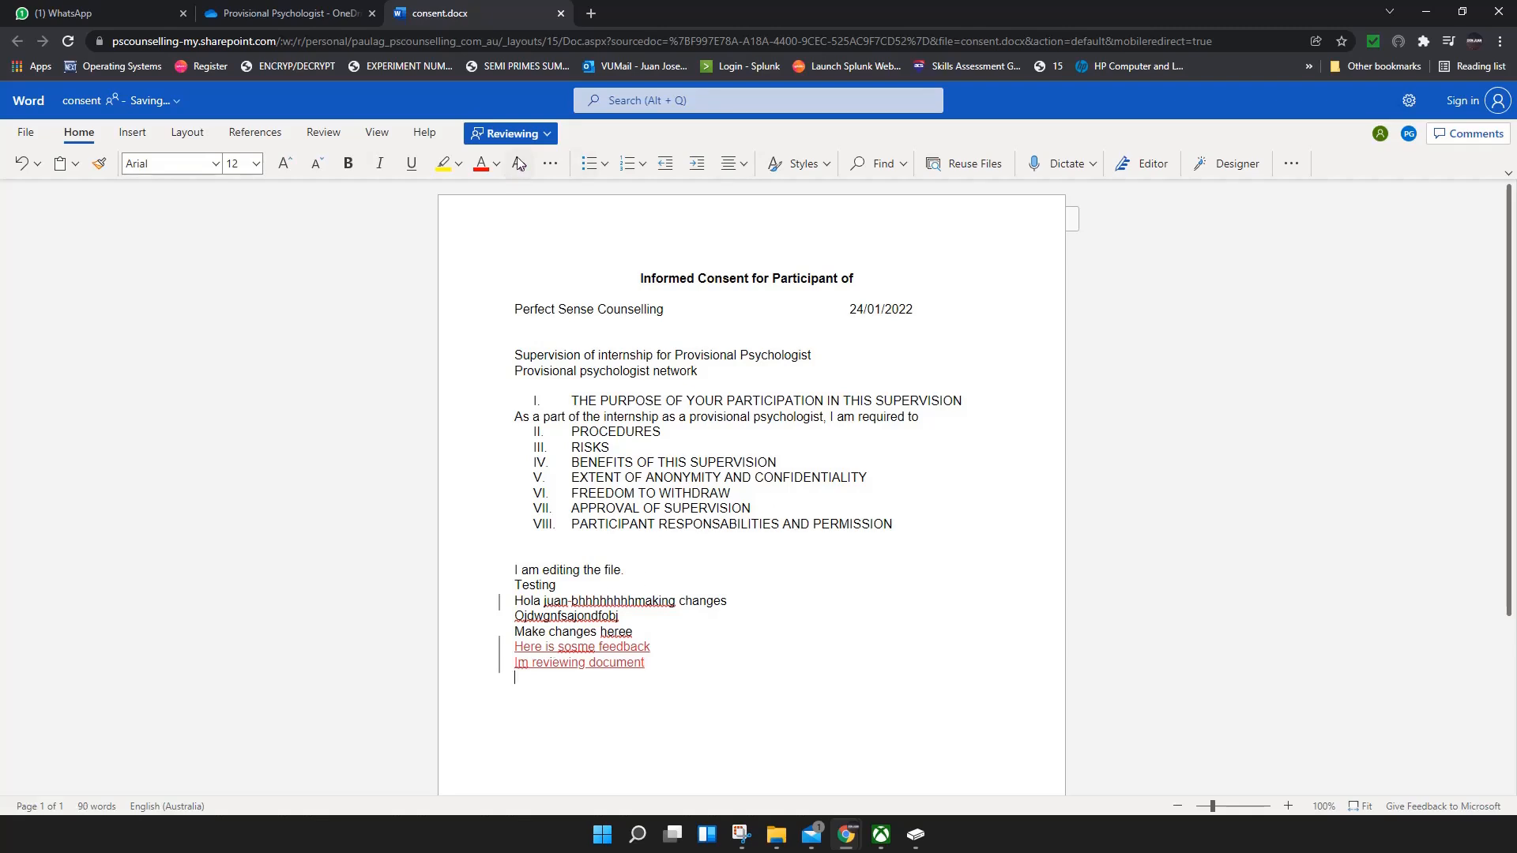
Post the comment 'hi paula, please check this line' on heading VIII, PARTICIPANT RESPONSABILITIES AND PERMISSION.
{"action": "left_click", "coordinate": [510, 133]}
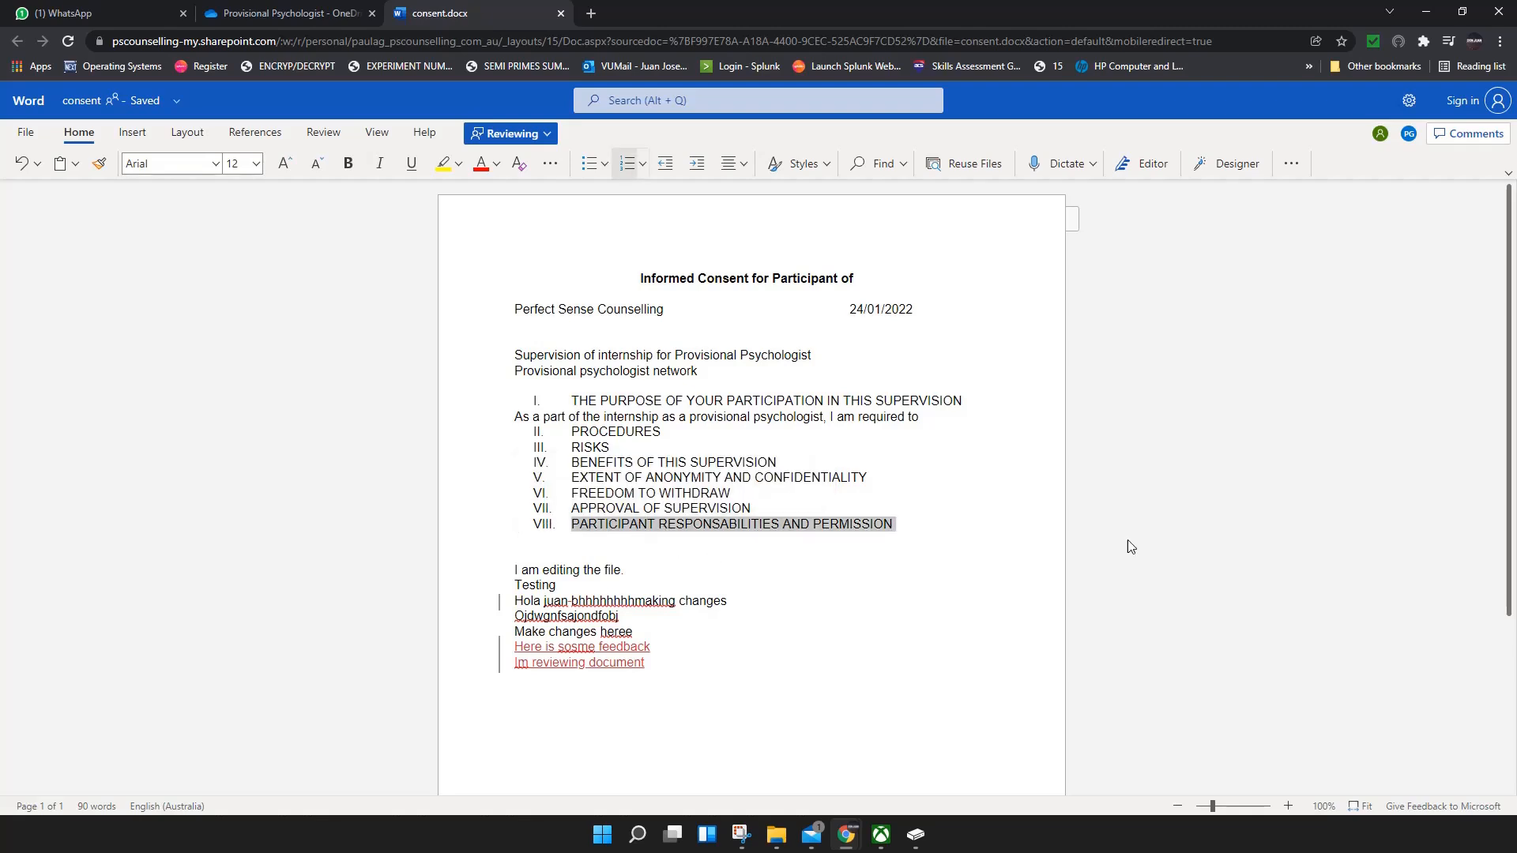
{"action": "right_click", "coordinate": [730, 523]}
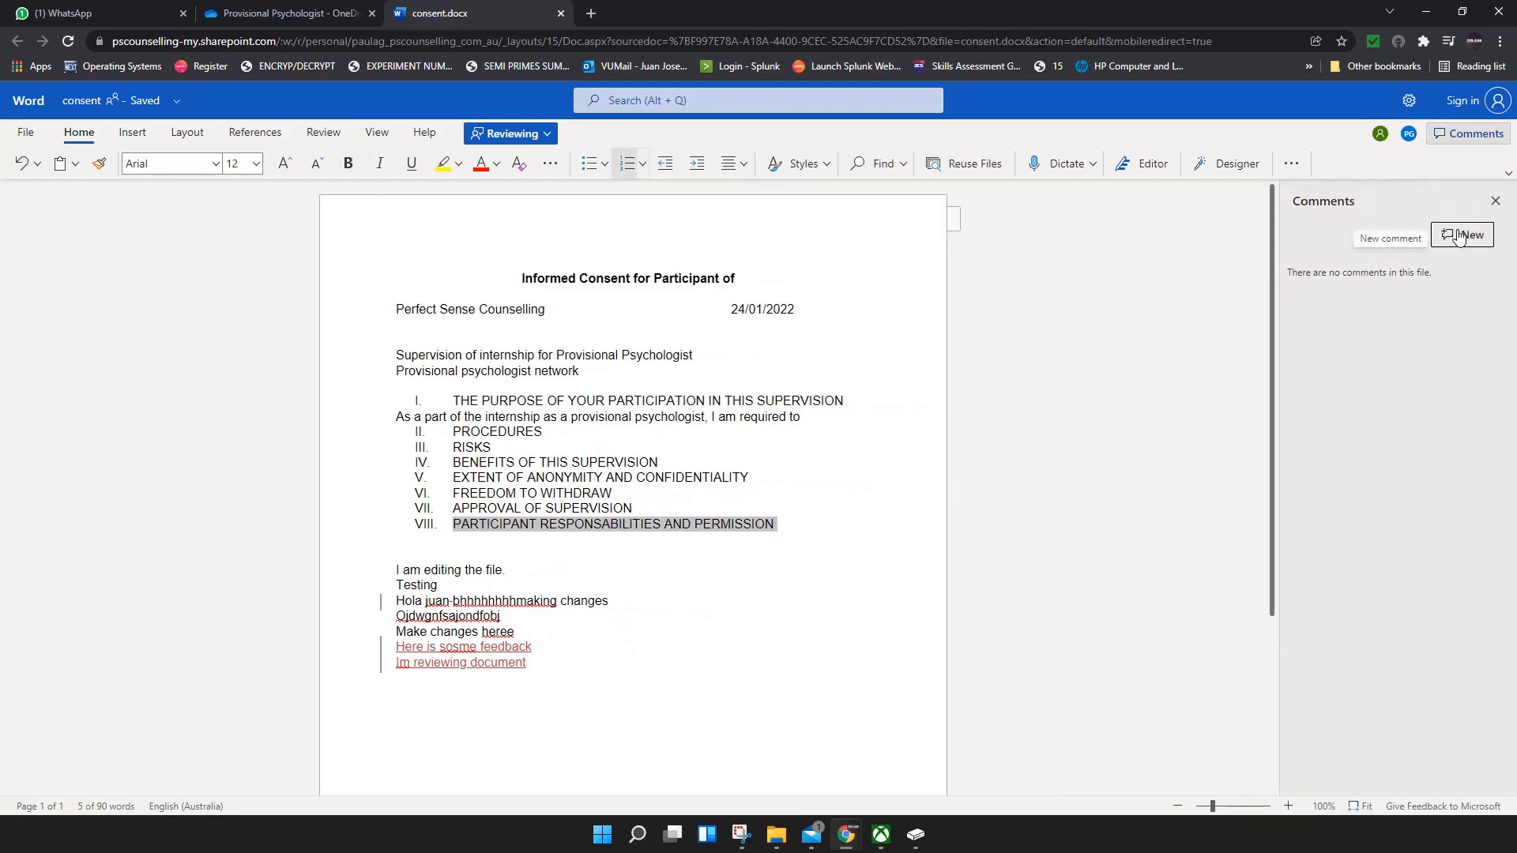
{"action": "left_click", "coordinate": [1462, 234]}
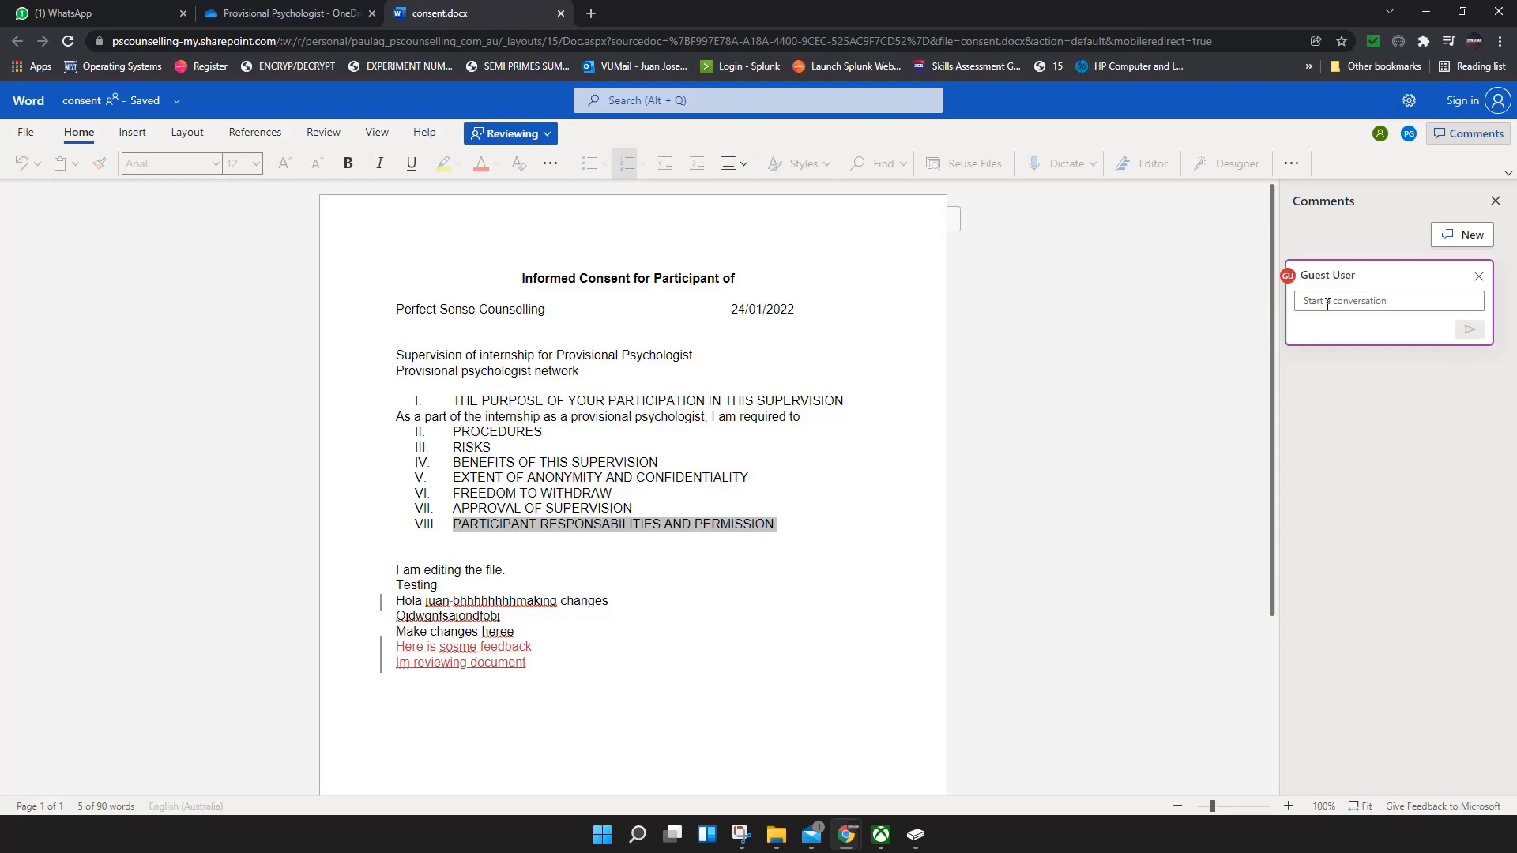
{"action": "type", "text": "hi paula, please check this"}
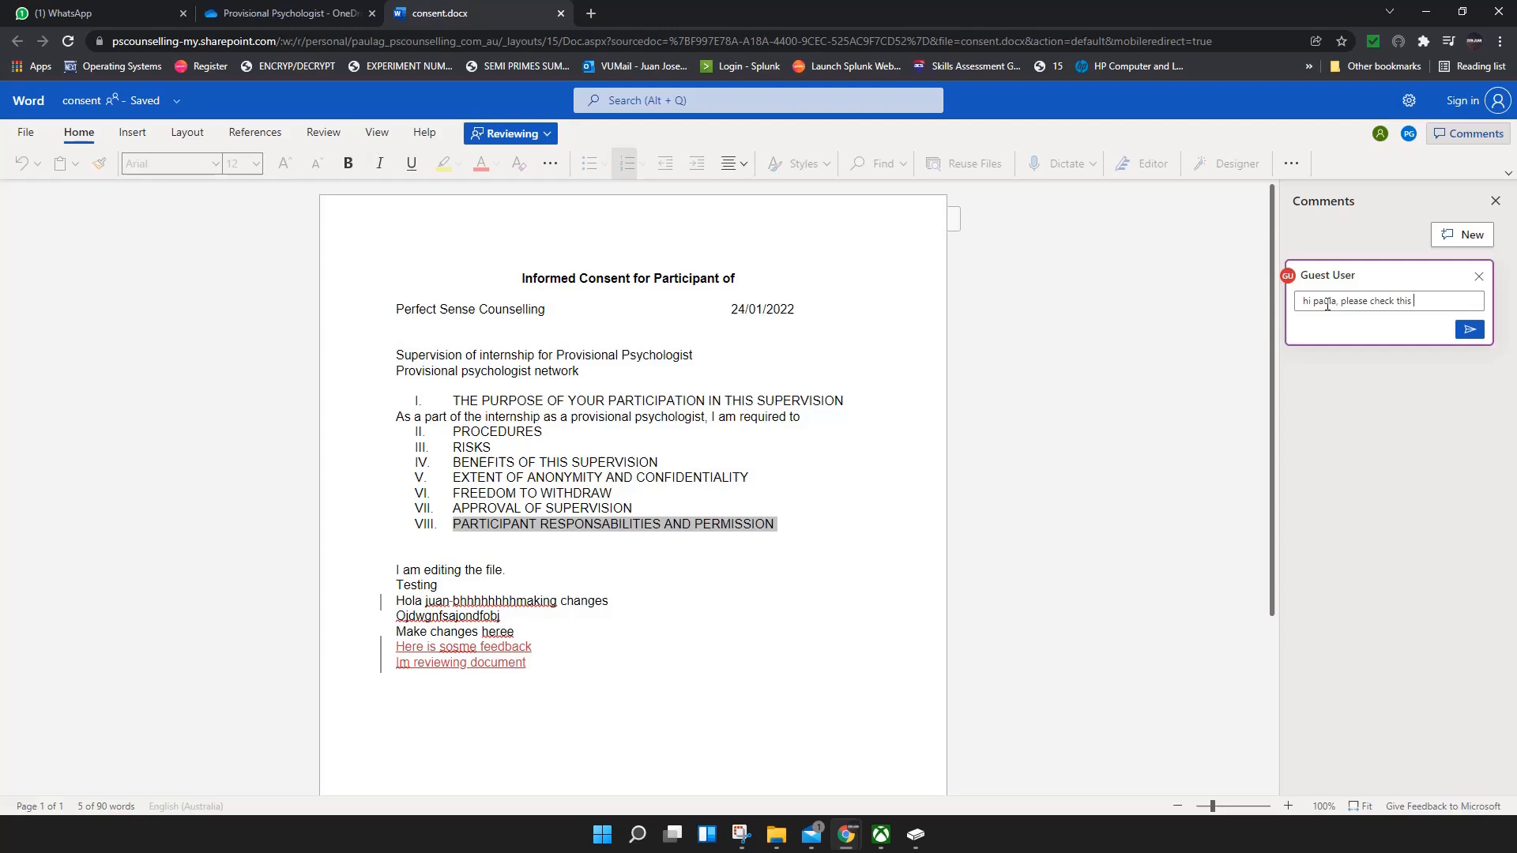
{"action": "type", "text": "line"}
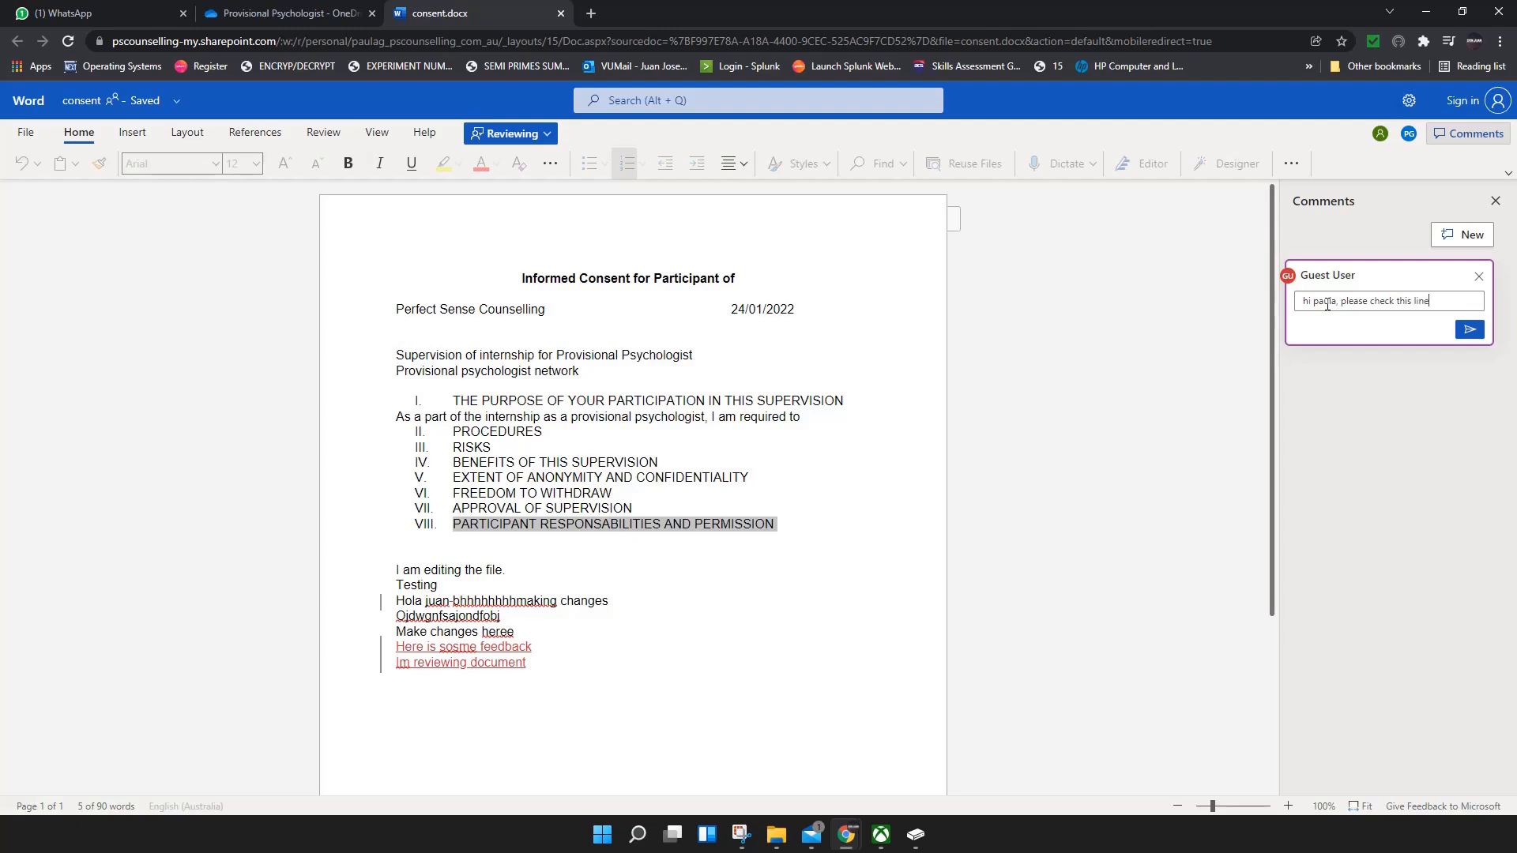
{"action": "left_click", "coordinate": [1469, 330]}
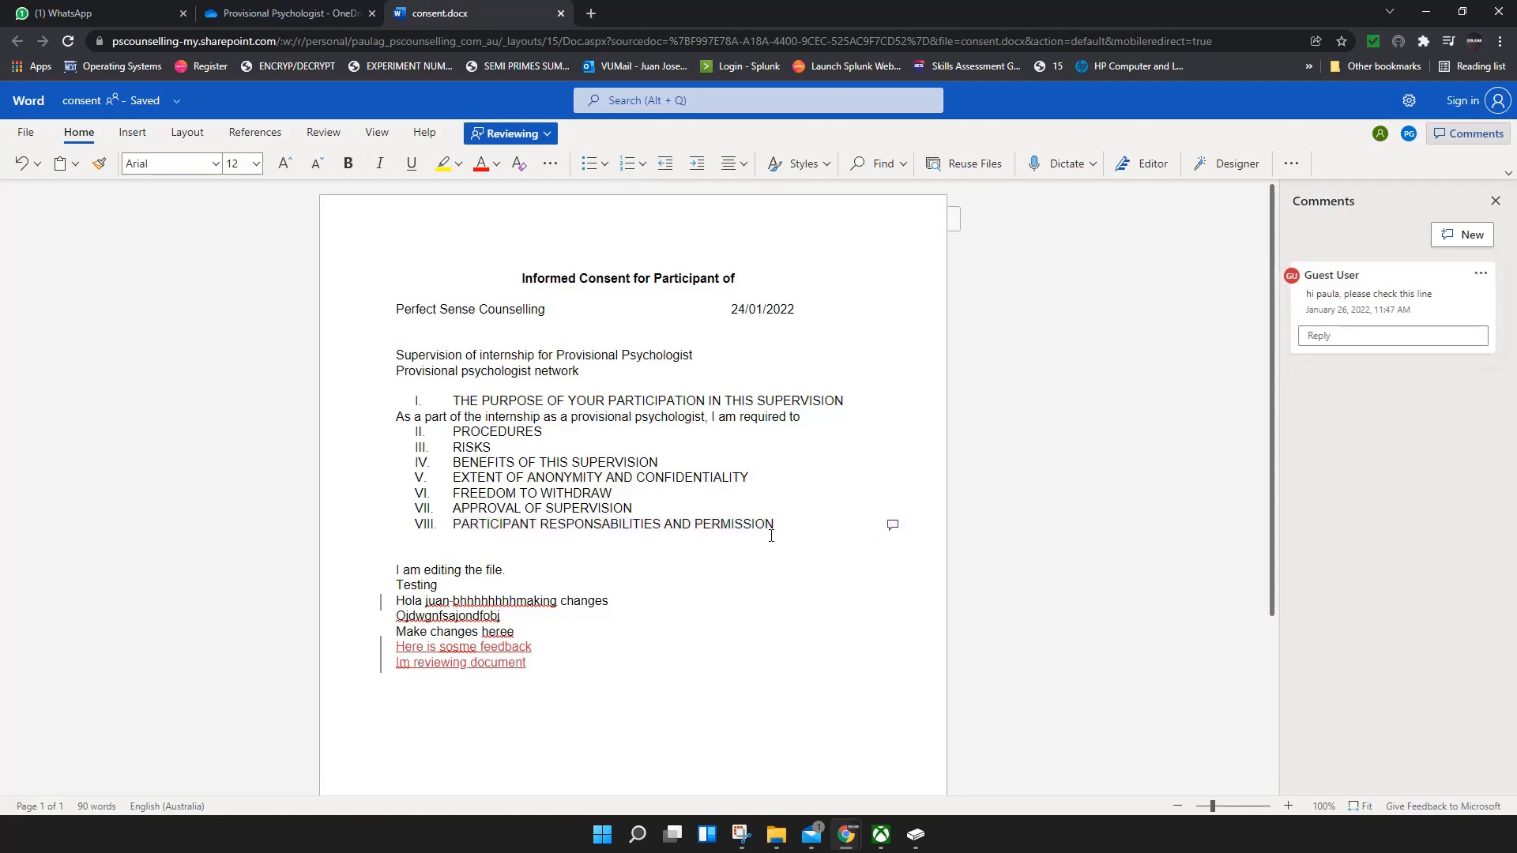
{"action": "left_click_drag", "start_coordinate": [452, 523], "coordinate": [774, 523]}
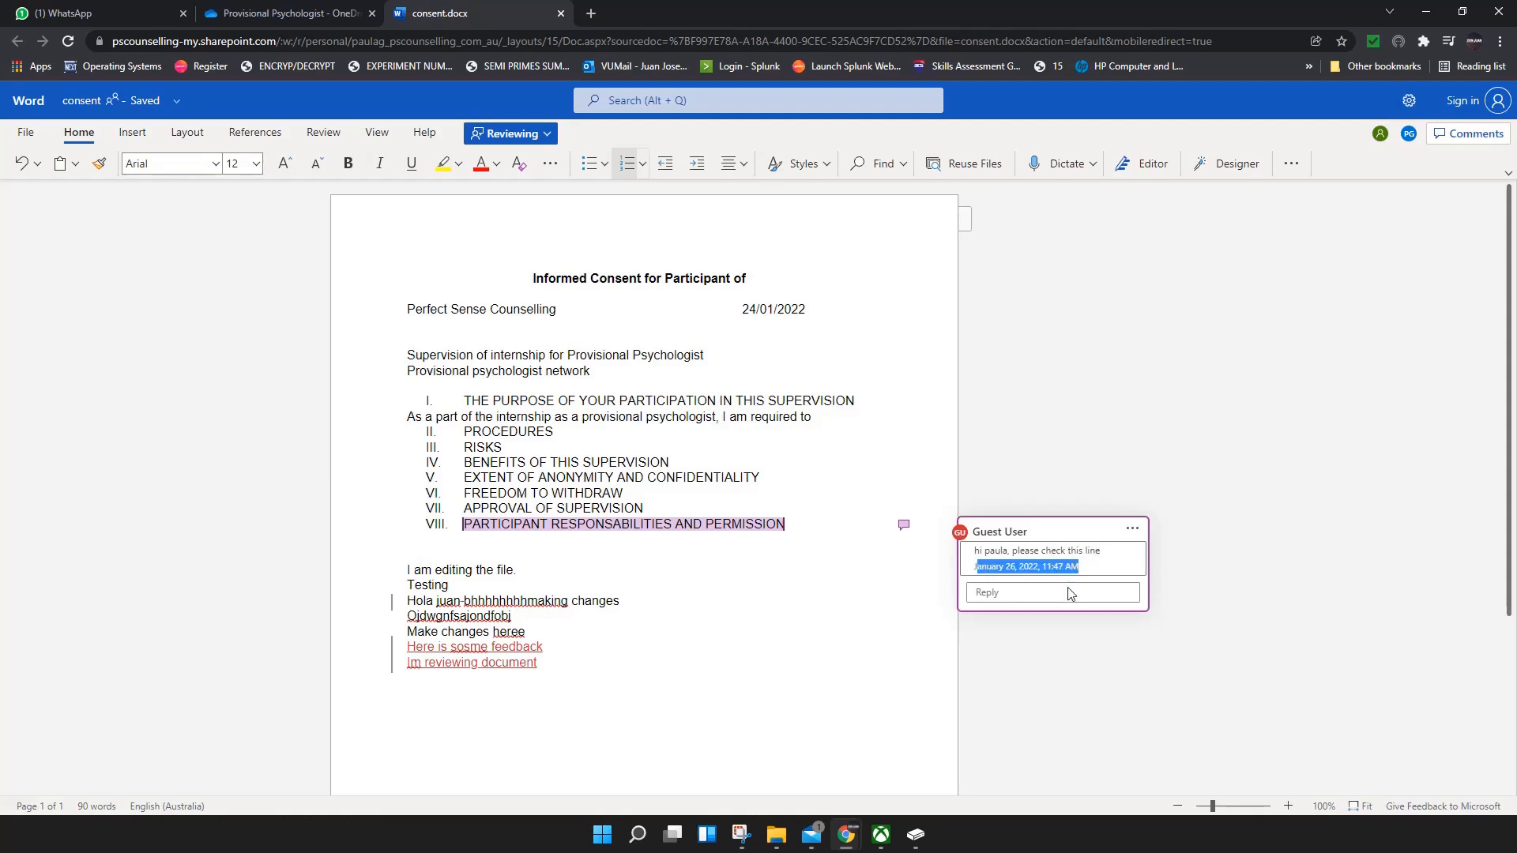
Reply 'Hi doctor, i have read your comment thank you.' under the heading VIII comment.
{"action": "left_click", "coordinate": [1049, 593]}
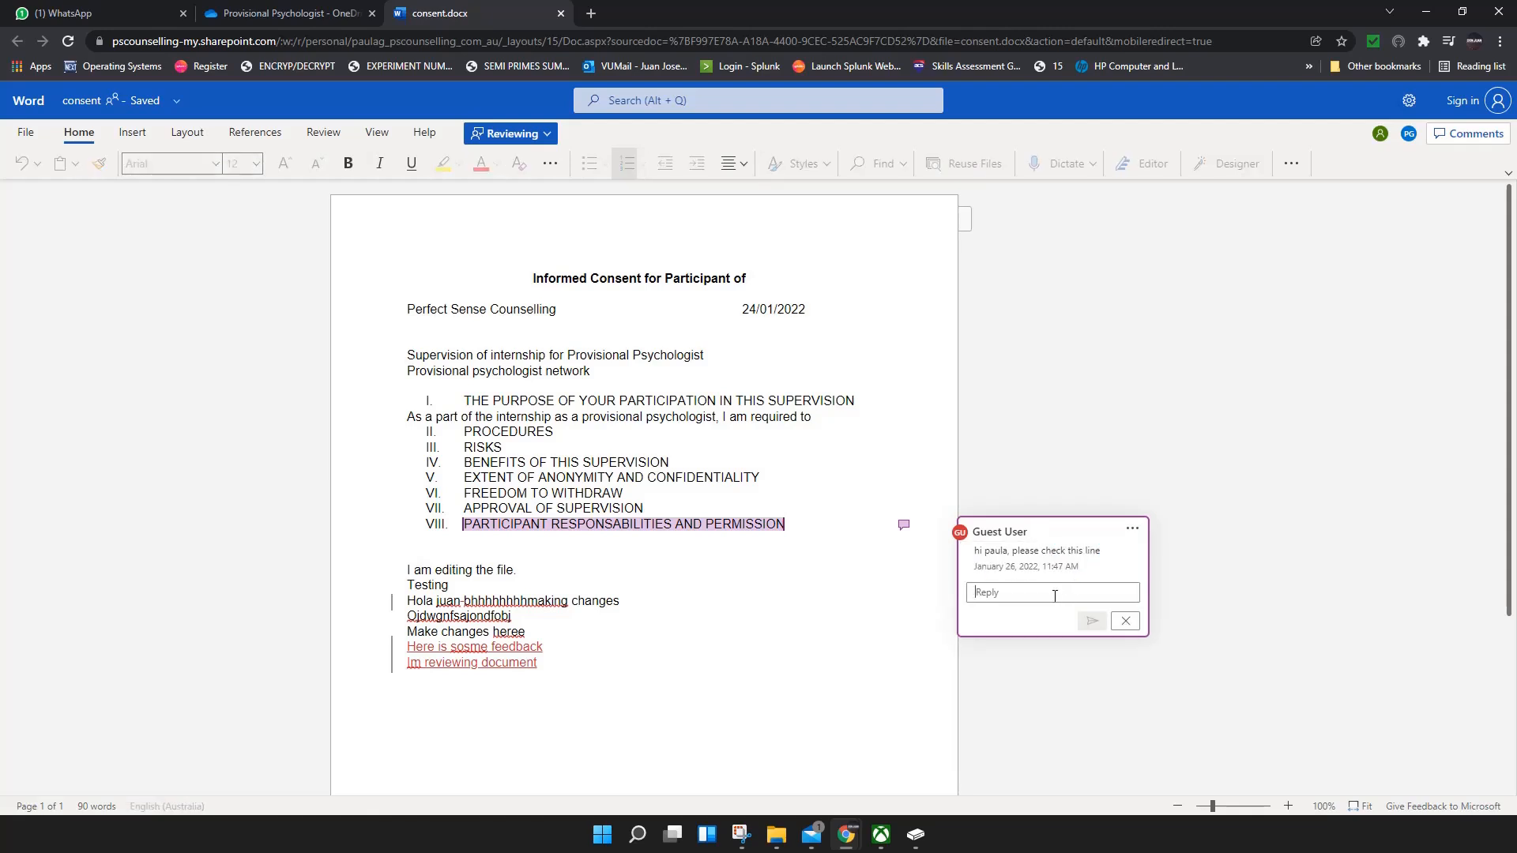
{"action": "type", "text": "Hi doctor, i have read"}
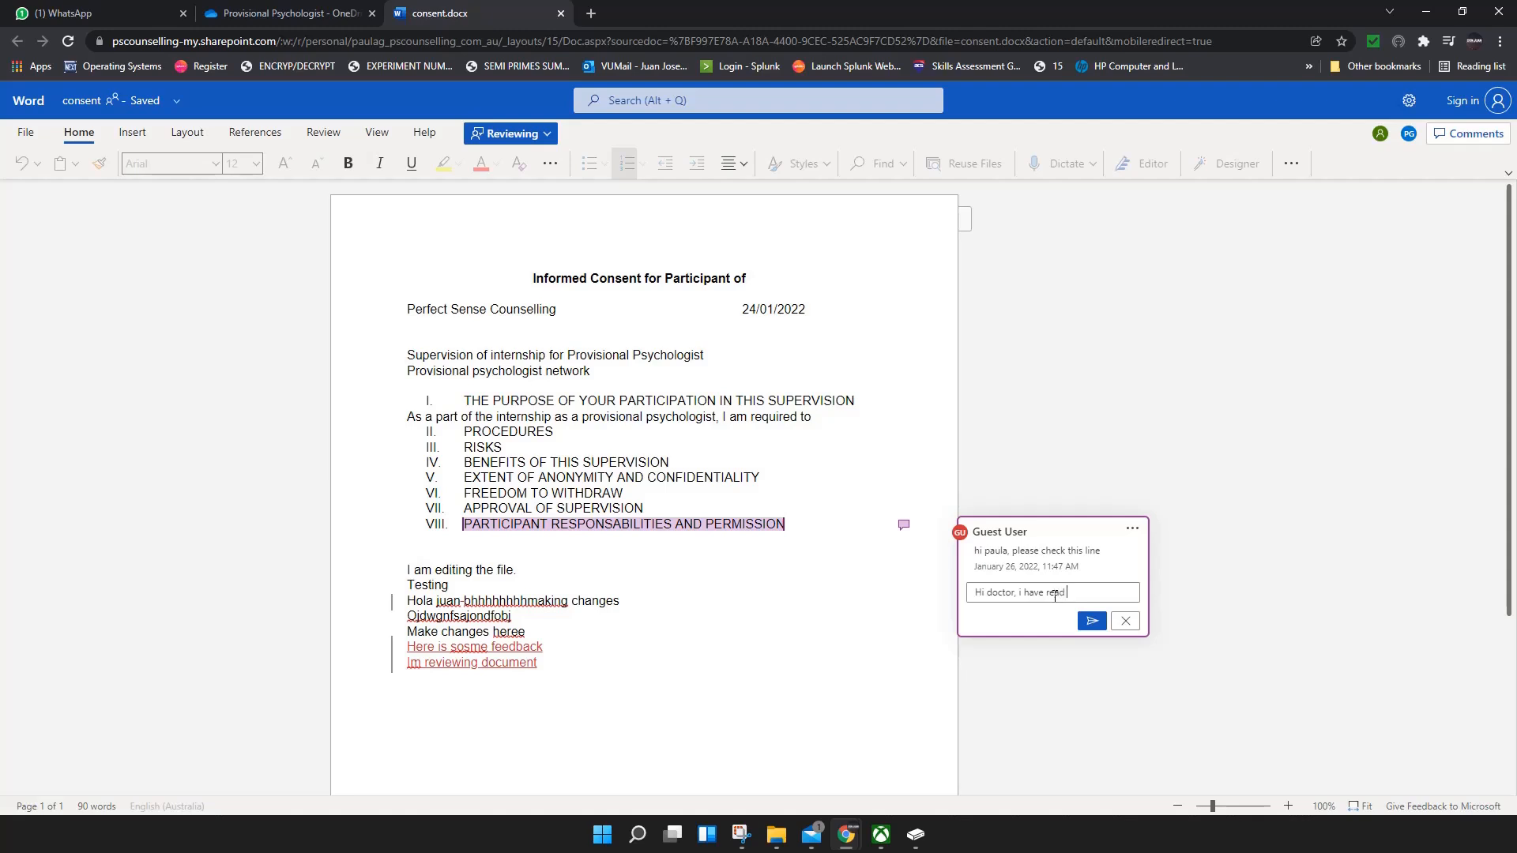
{"action": "type", "text": "your comment"}
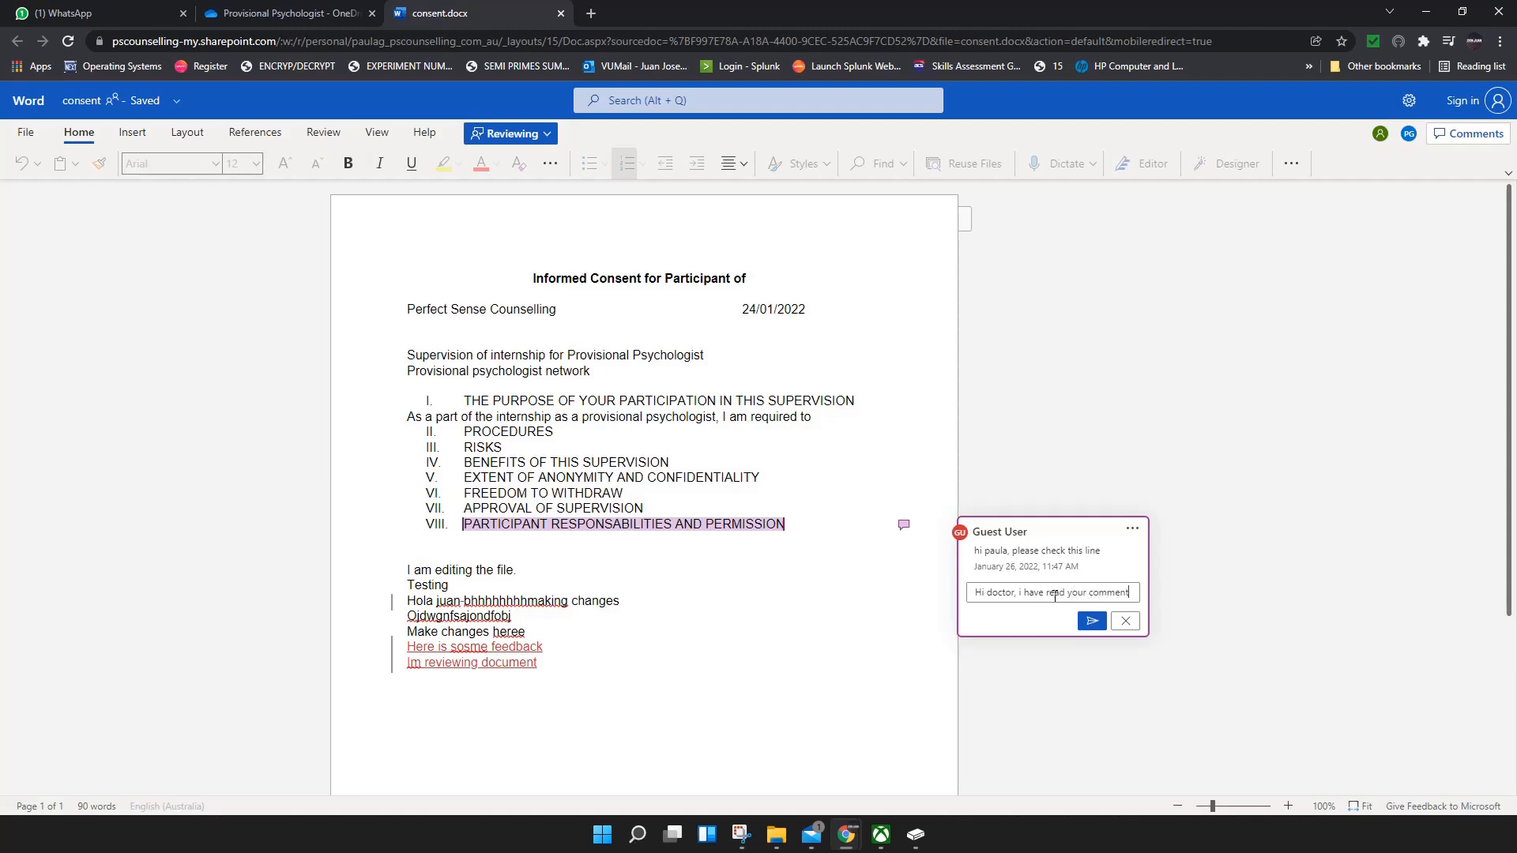
{"action": "type", "text": "thank you."}
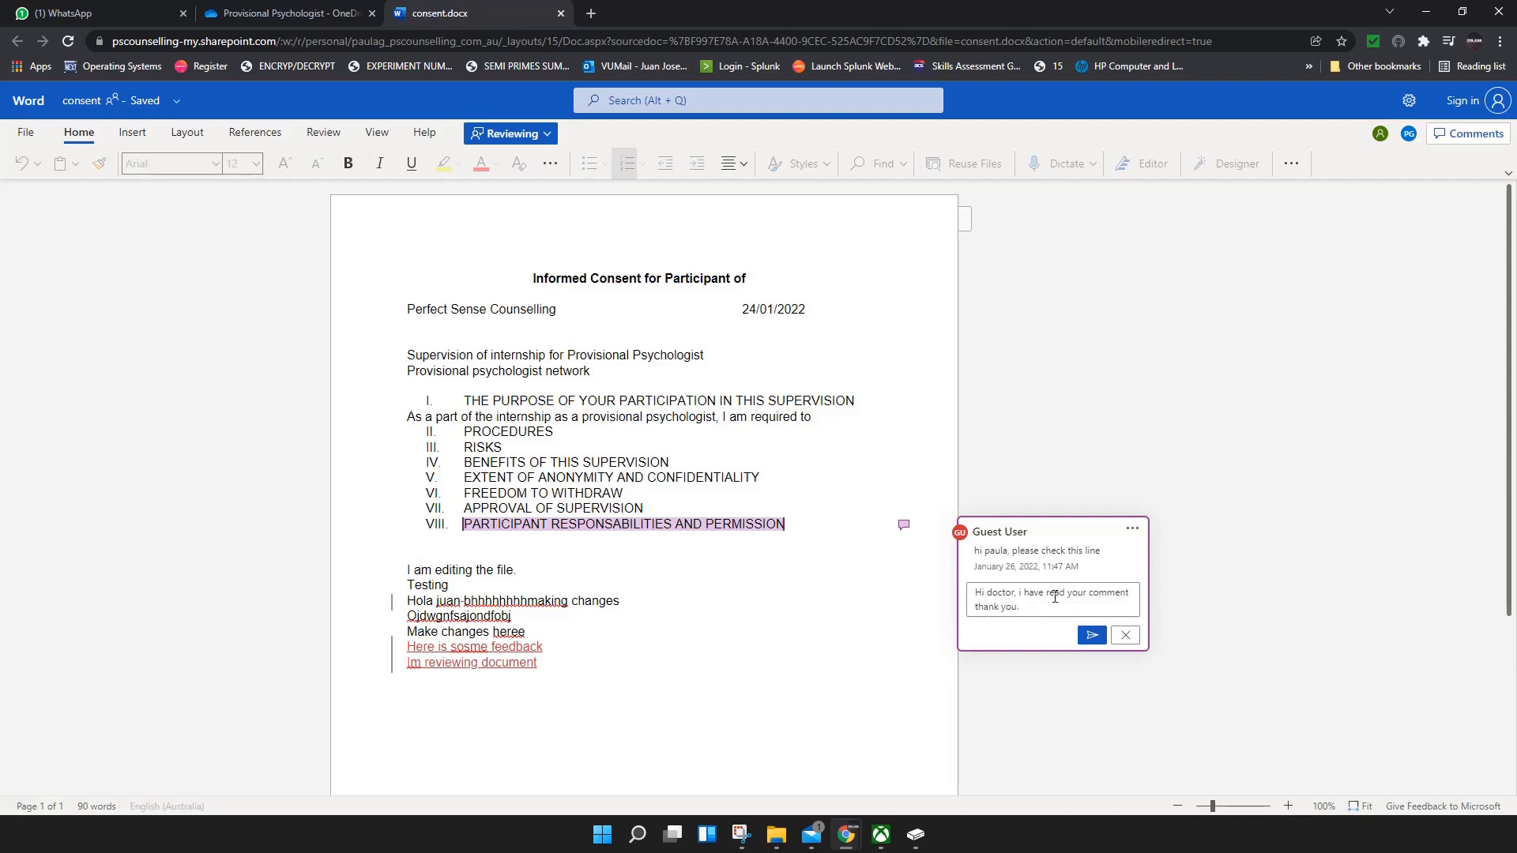
{"action": "left_click", "coordinate": [1090, 635]}
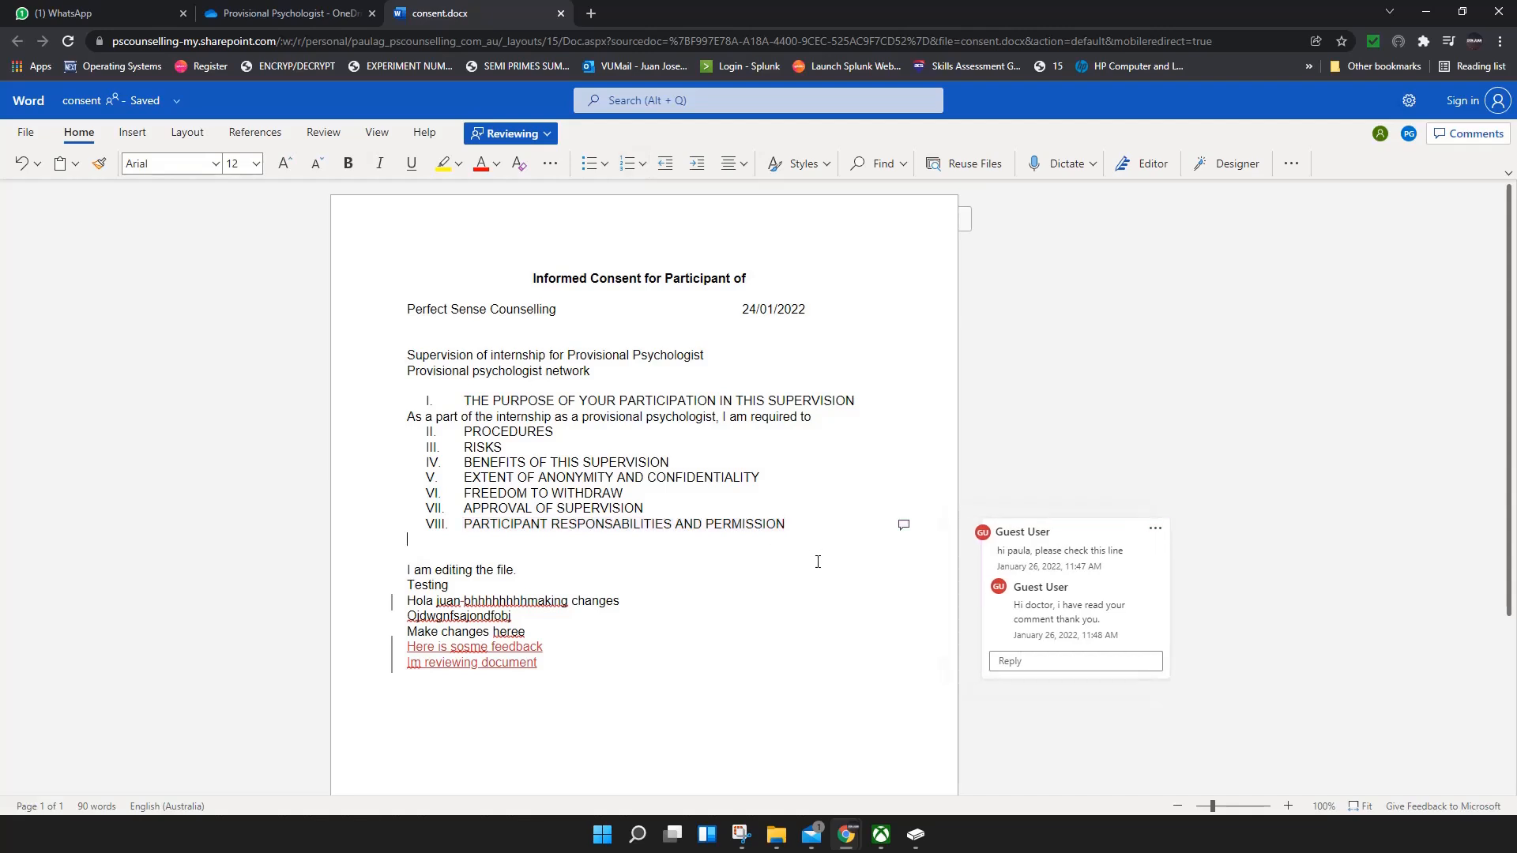
Resolve the heading VIII comment thread and bring up the Editor pane from the Home ribbon.
{"action": "left_click", "coordinate": [1154, 531]}
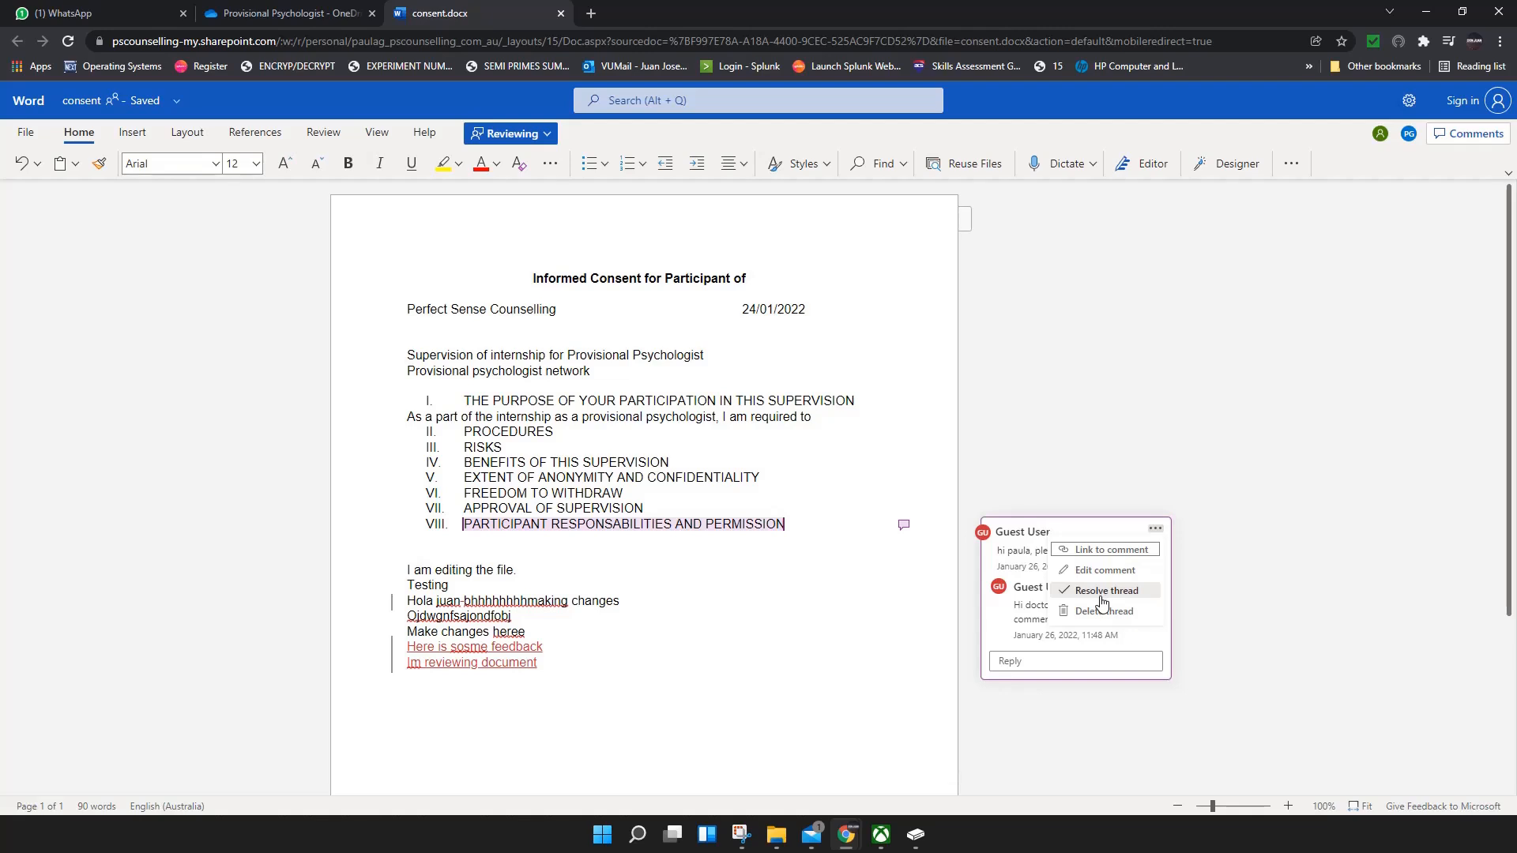
{"action": "mouse_move", "coordinate": [1103, 602]}
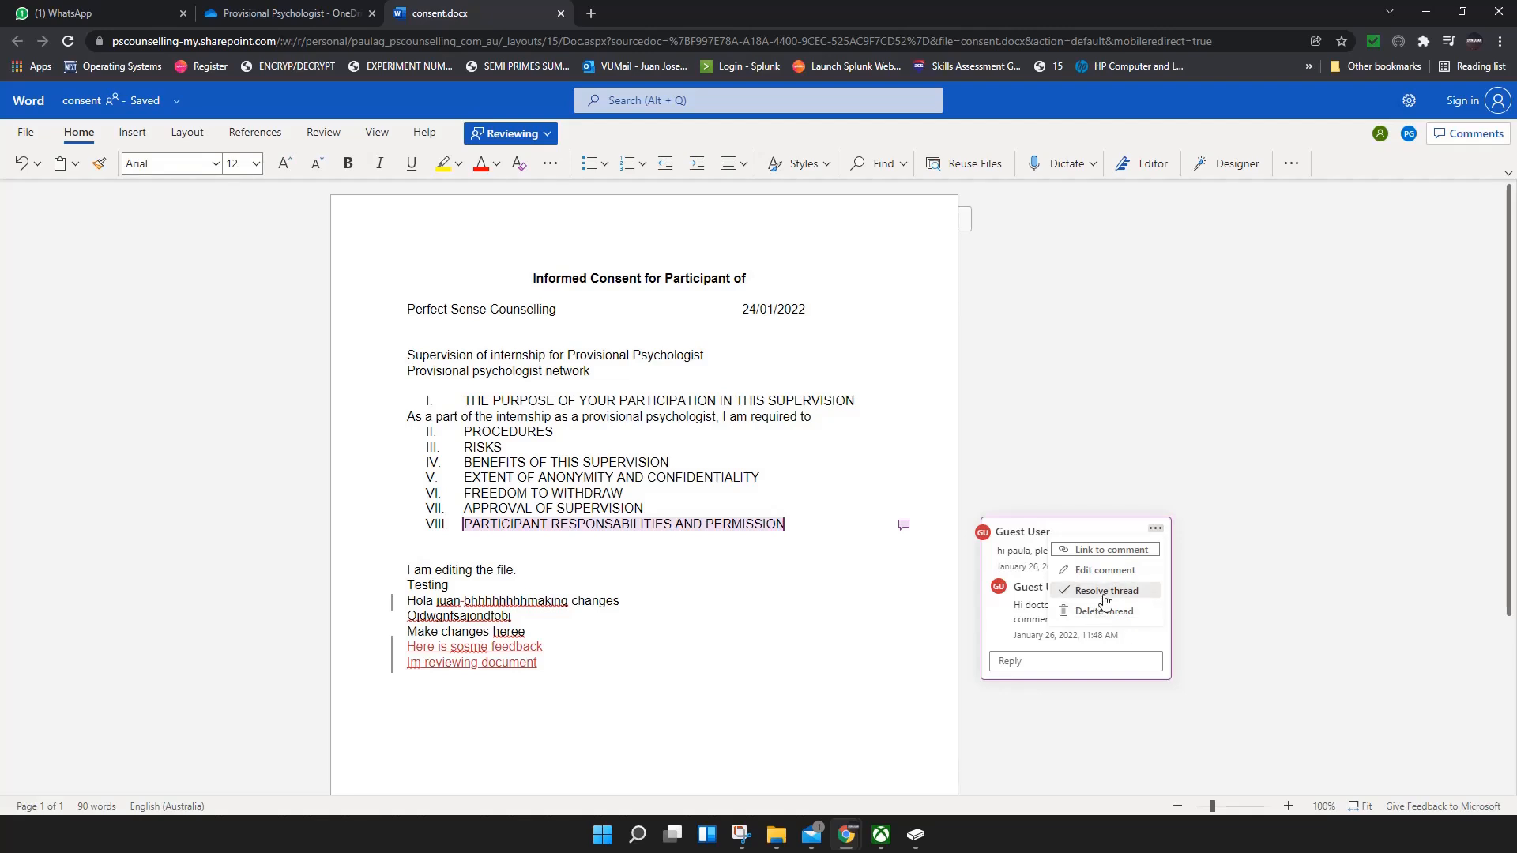
{"action": "left_click", "coordinate": [1108, 590]}
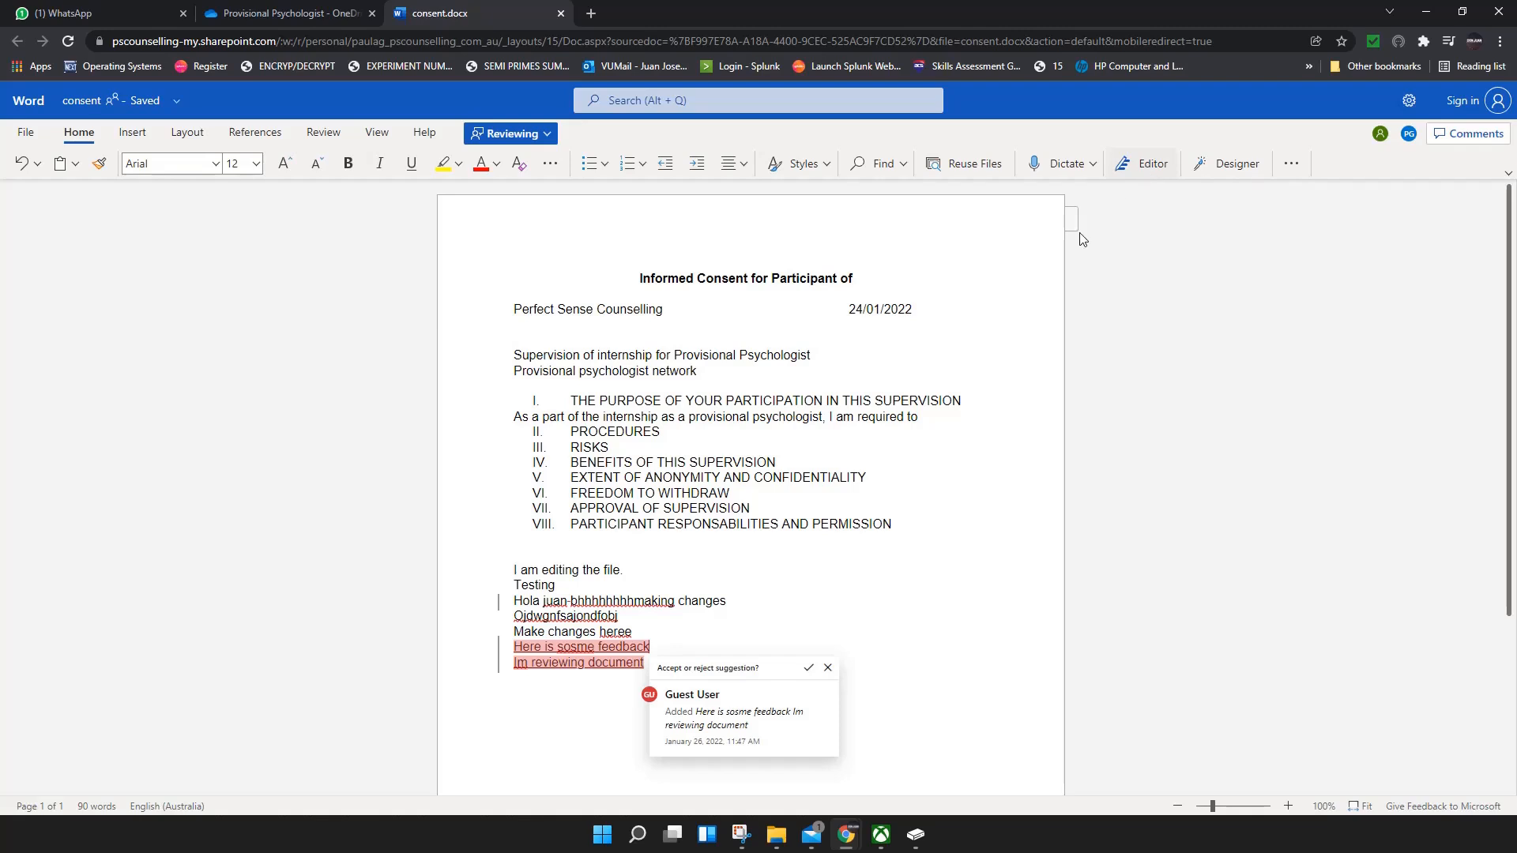
{"action": "left_click", "coordinate": [1151, 163]}
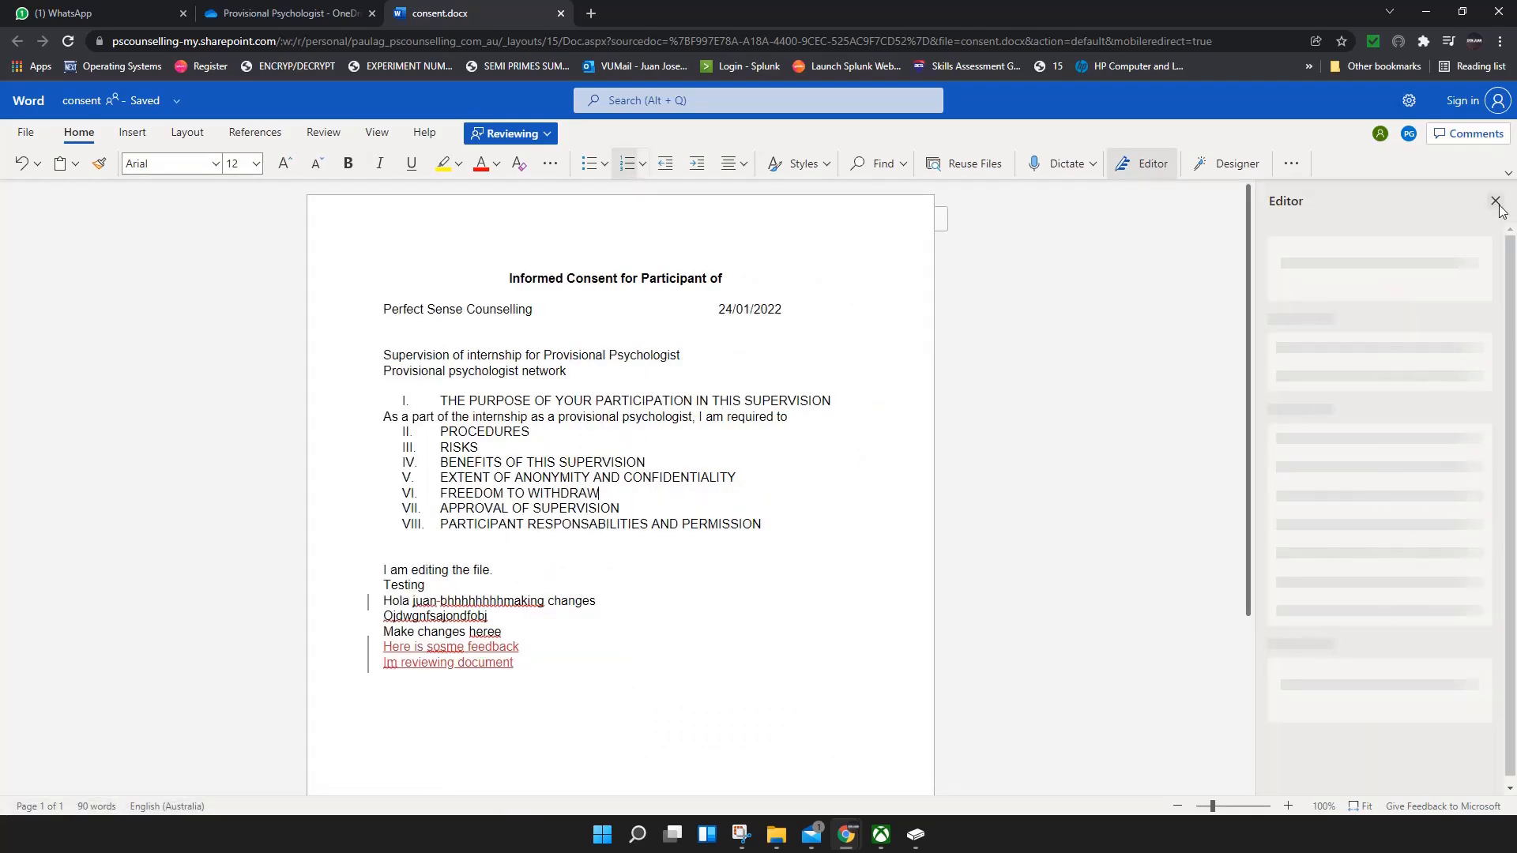